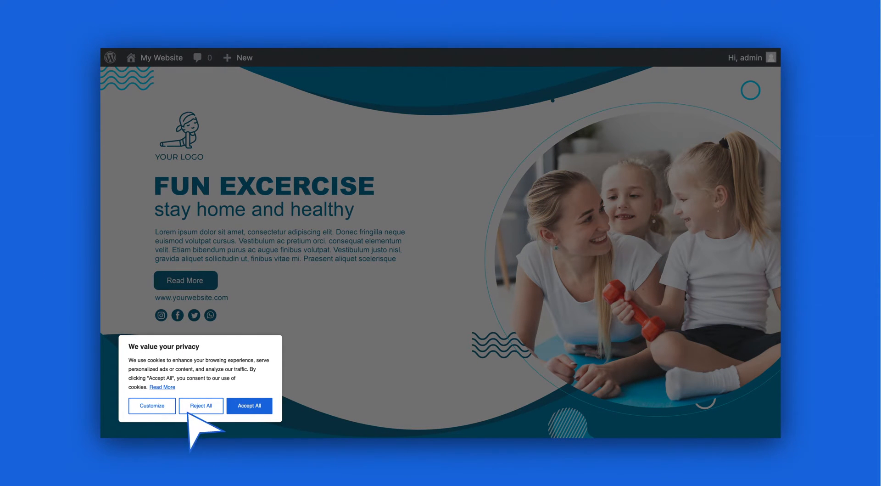
Step: Bring up the Customize Consent Preferences dialog from the site's cookie banner
left_click(151, 405)
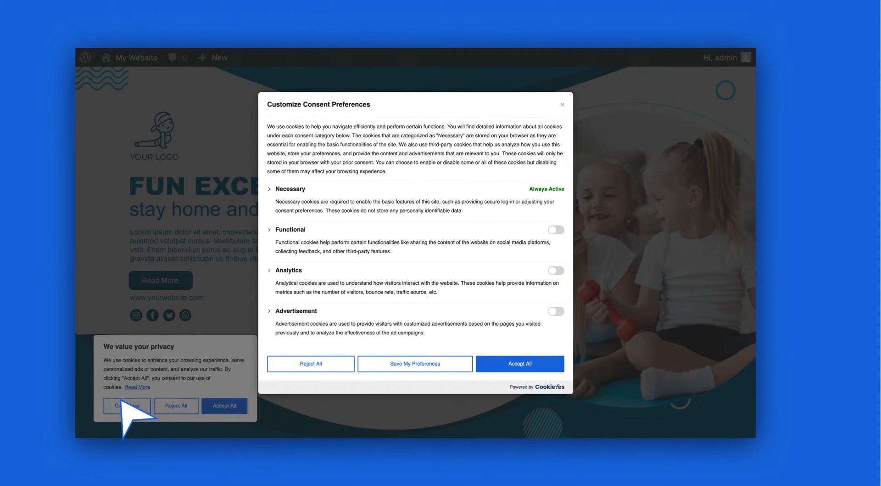
left_click(519, 363)
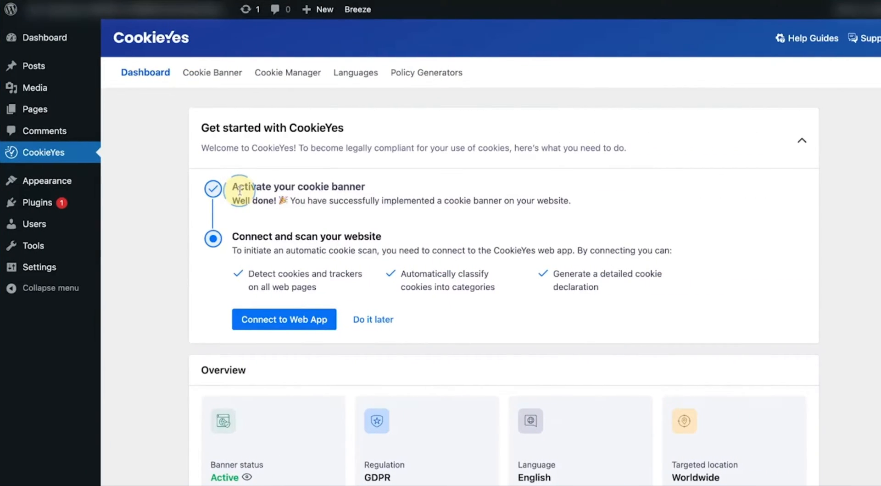
mouse_move(352, 189)
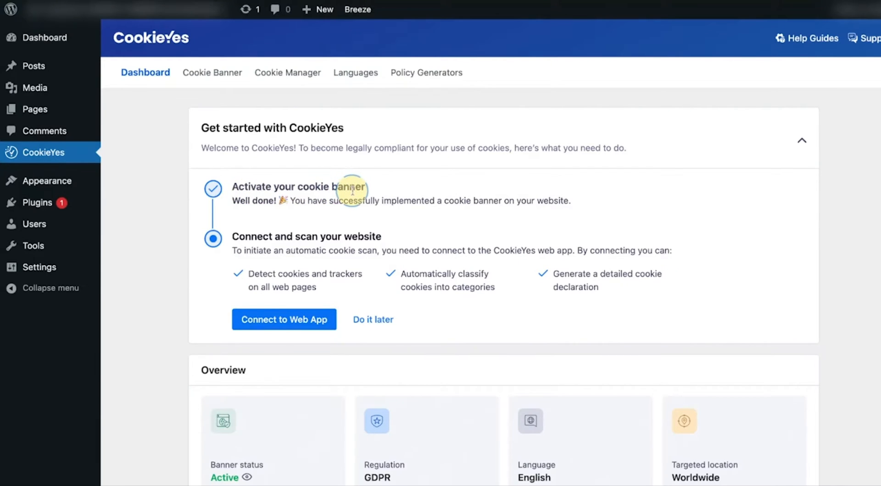
scroll("down", 3)
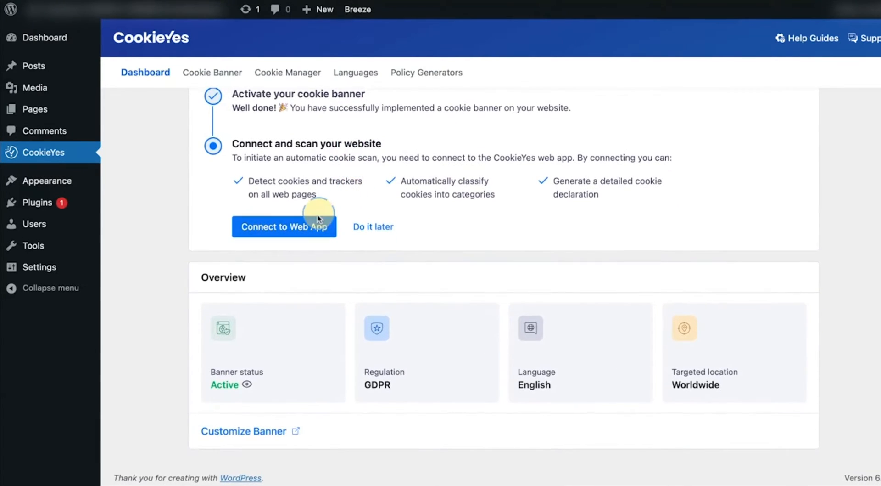
mouse_move(333, 387)
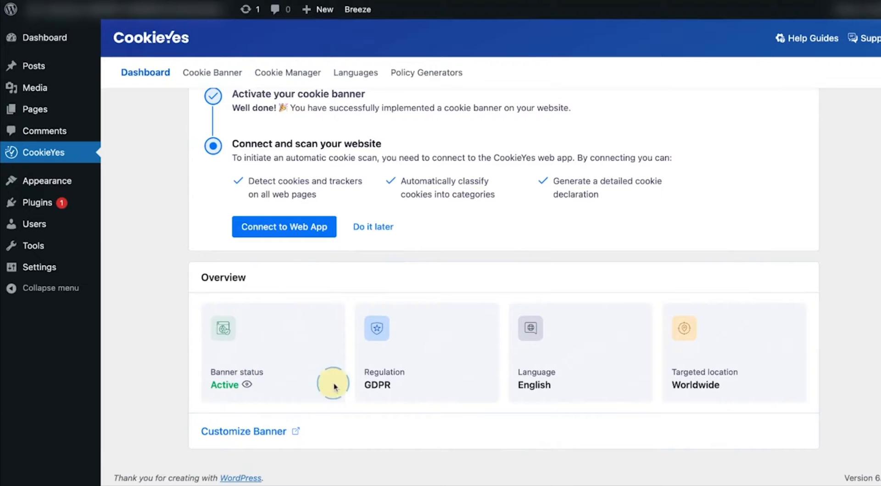
mouse_move(402, 387)
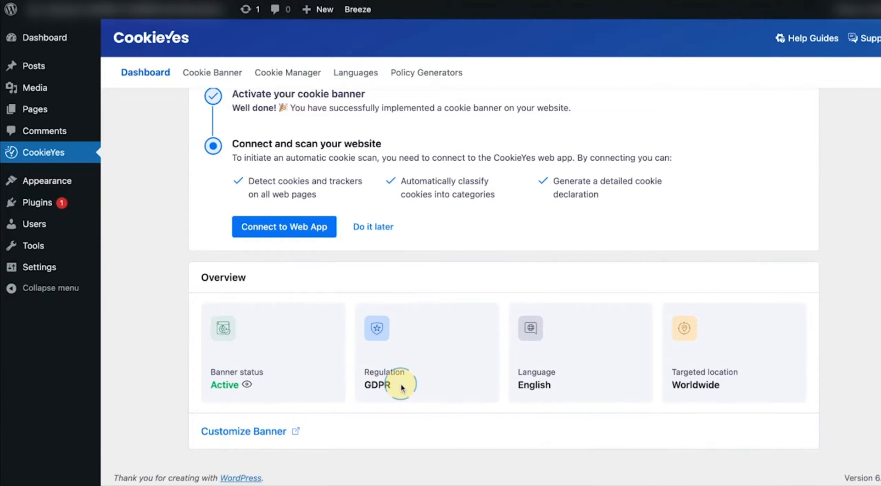
scroll("up", 3)
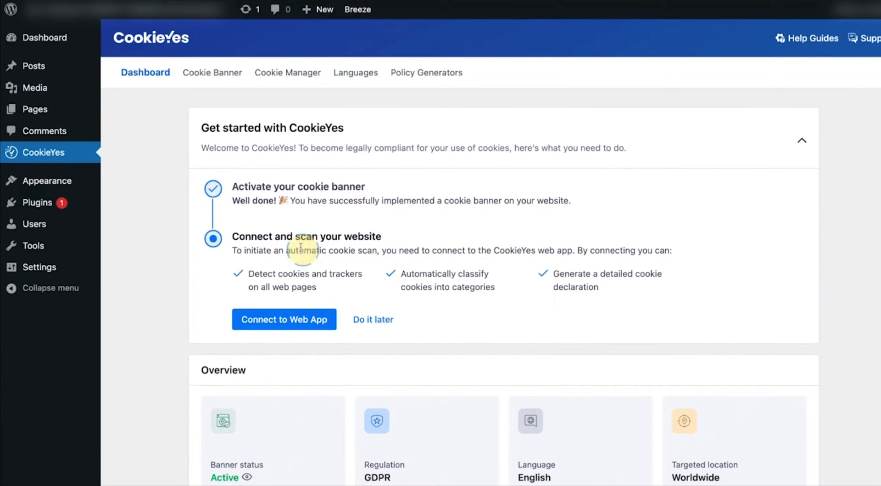
mouse_move(413, 148)
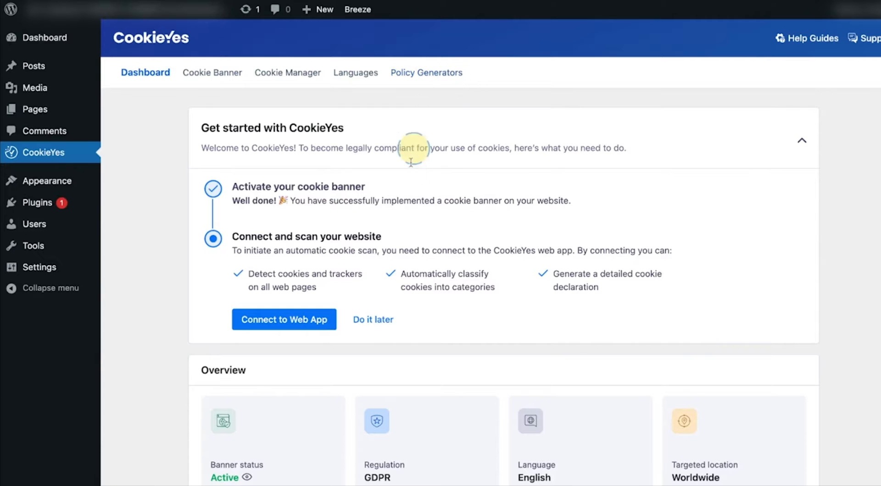
mouse_move(363, 279)
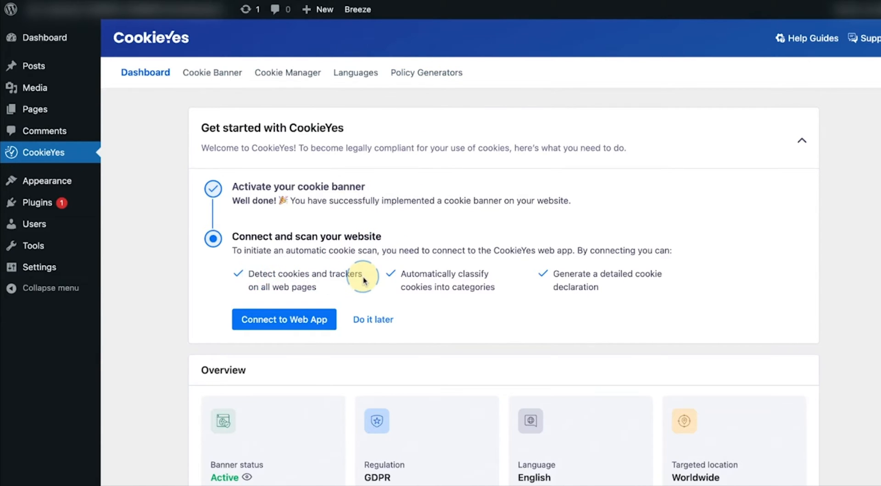
mouse_move(492, 279)
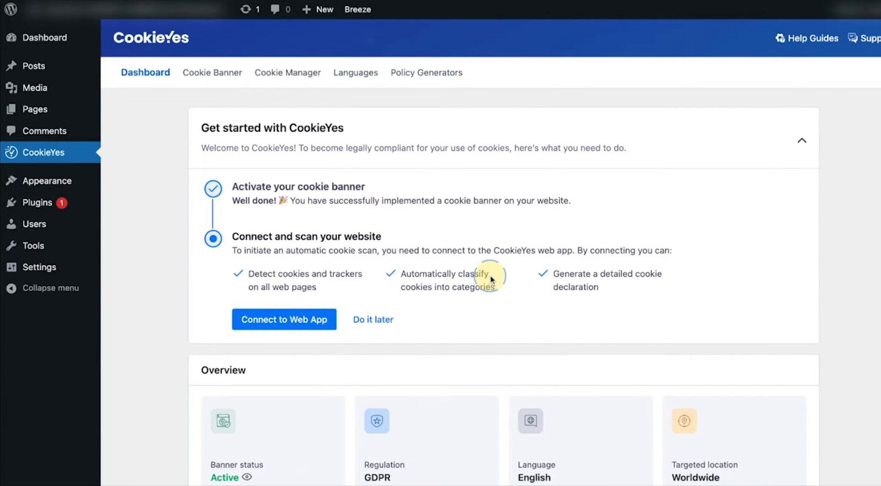
mouse_move(627, 272)
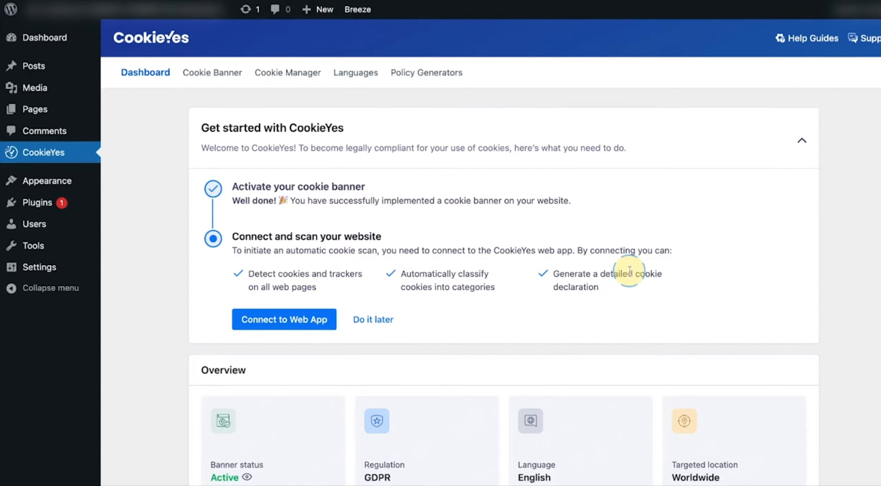
mouse_move(515, 281)
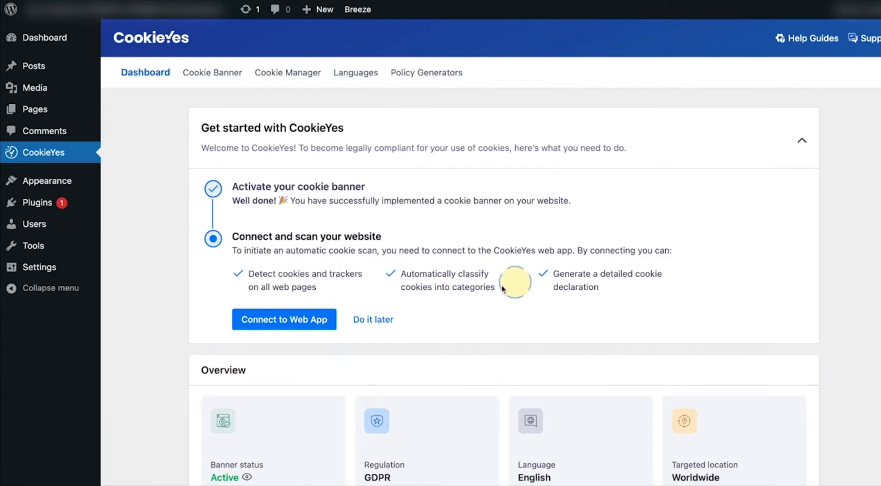
Step: Start connecting to the web app and choose the Free plan
left_click(284, 319)
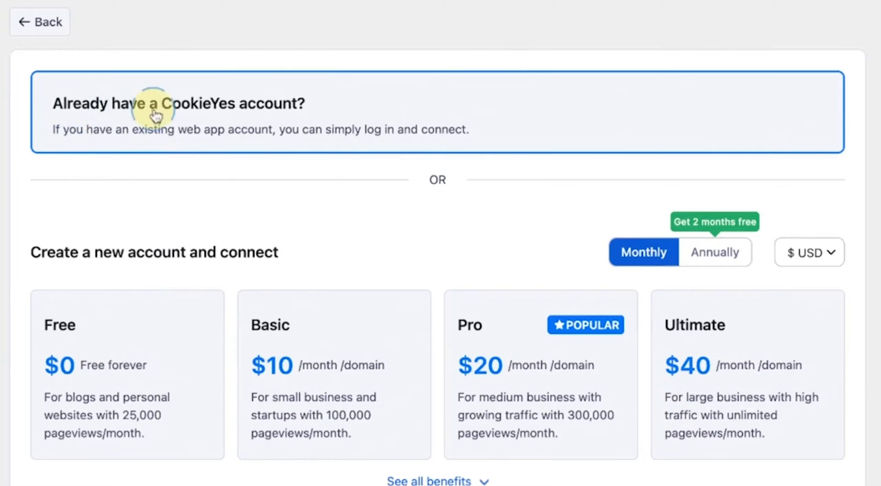
mouse_move(301, 106)
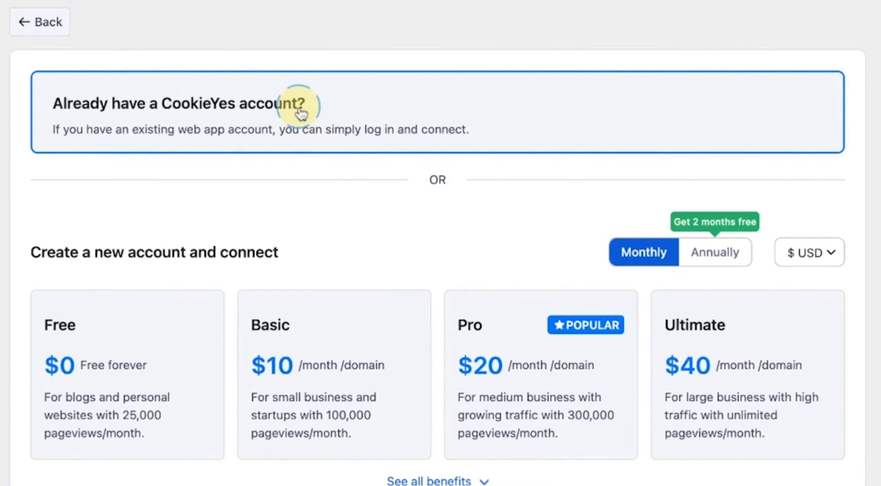
scroll("down", 3)
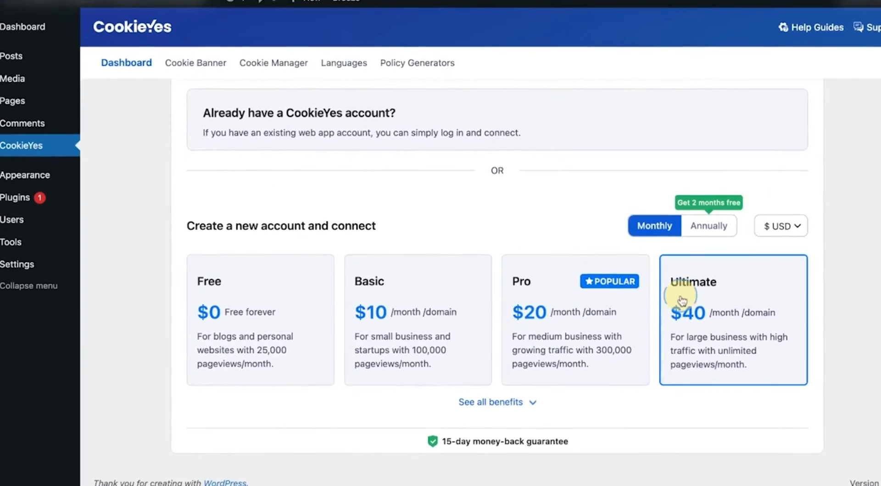
left_click(259, 319)
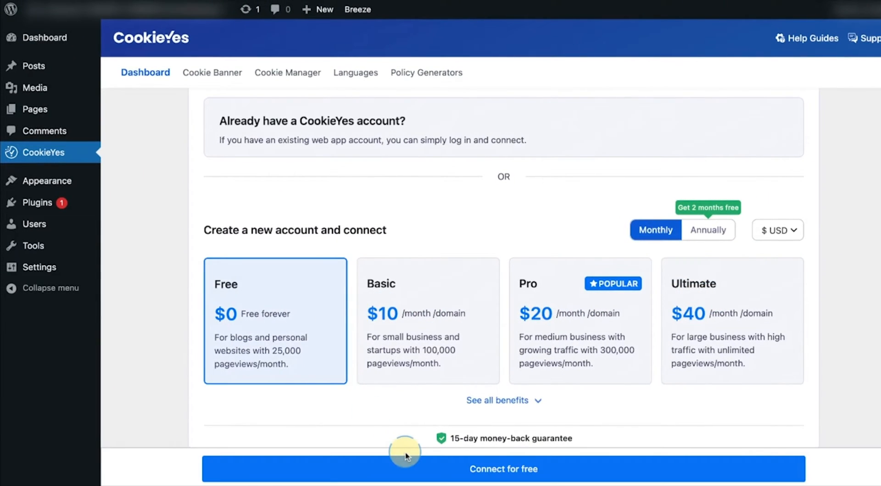
left_click(502, 468)
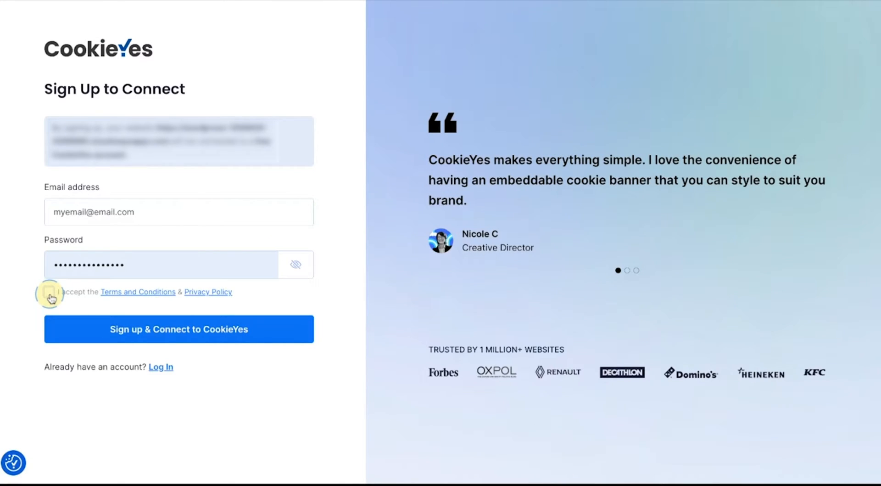
Step: Accept the terms and sign up, connecting the site to CookieYes
left_click(48, 291)
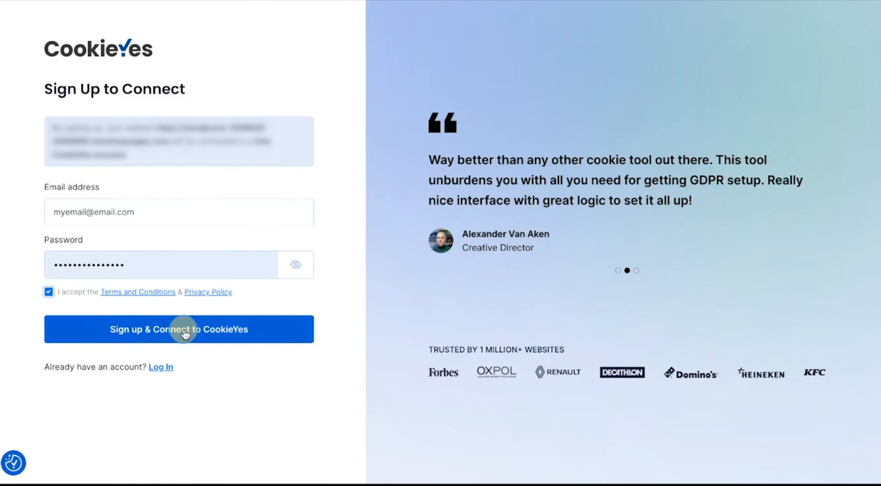
left_click(178, 329)
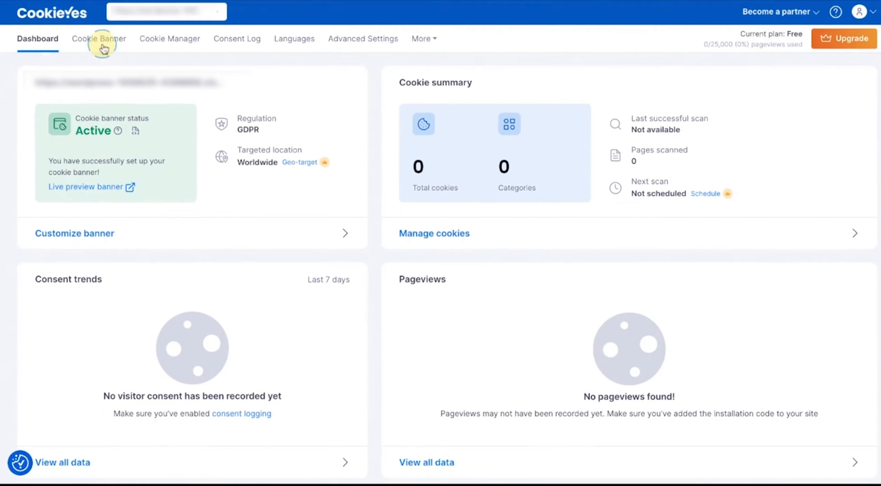
mouse_move(357, 90)
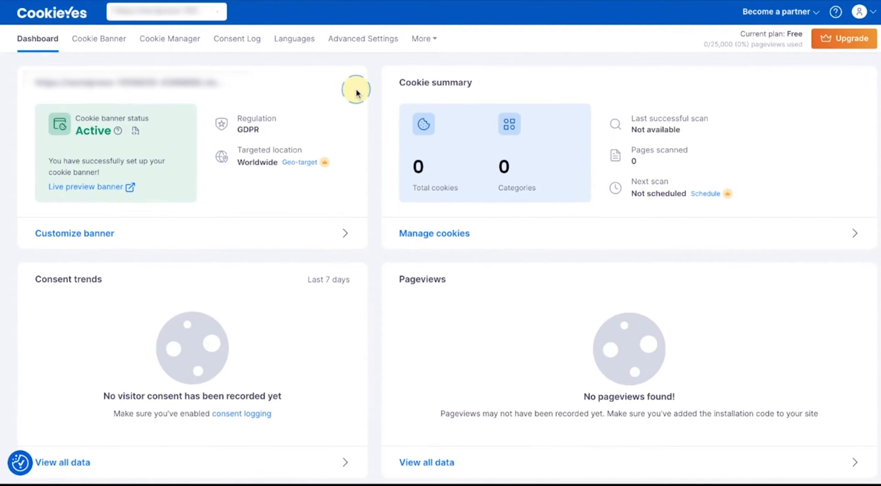
Step: Check Scan History for the completed scan, then review the dashboard's 12-cookie summary
left_click(169, 38)
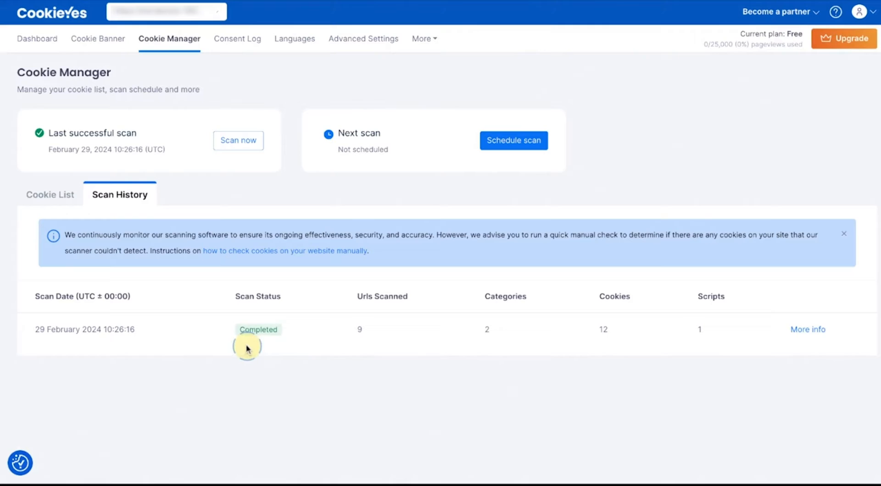
mouse_move(283, 334)
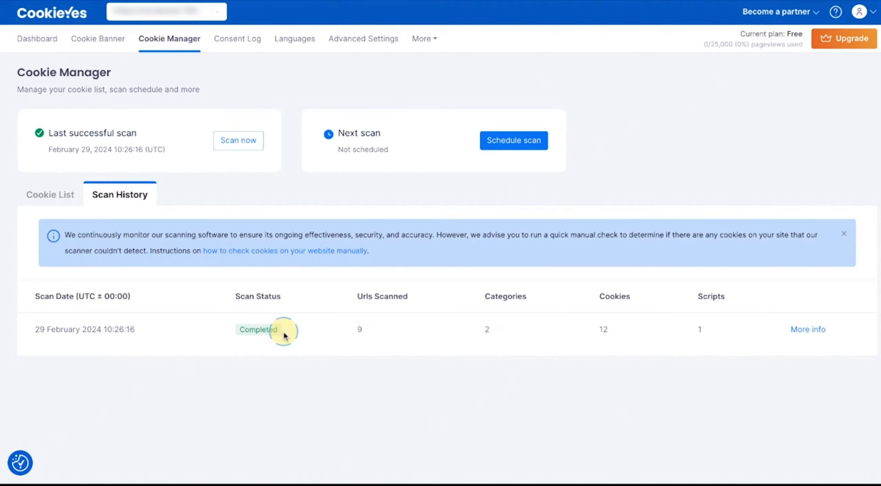
left_click(37, 39)
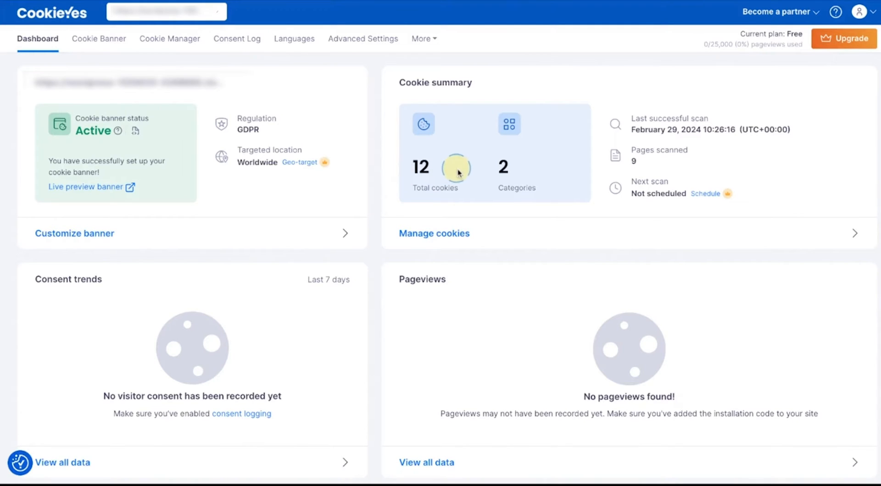
mouse_move(475, 167)
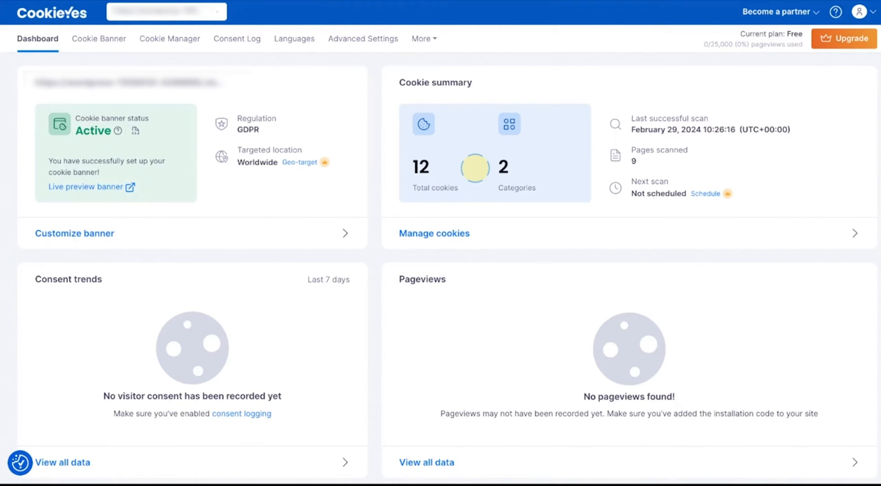
scroll("down", 3)
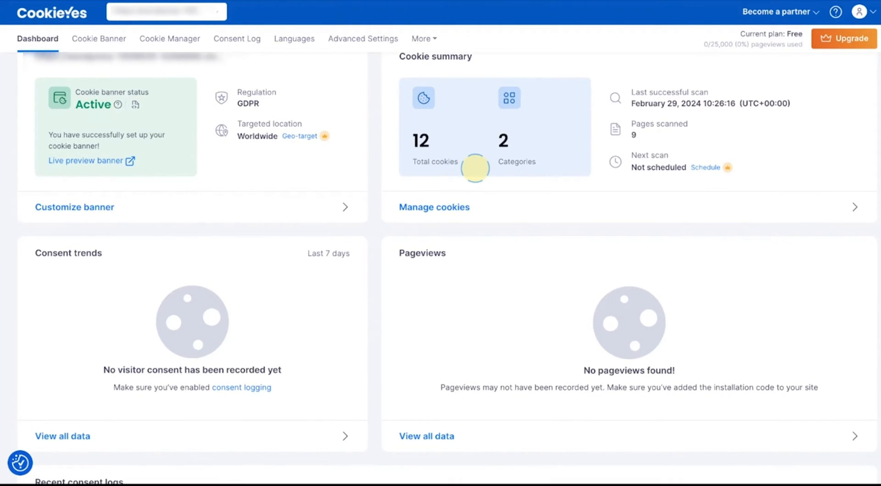
scroll("down", 3)
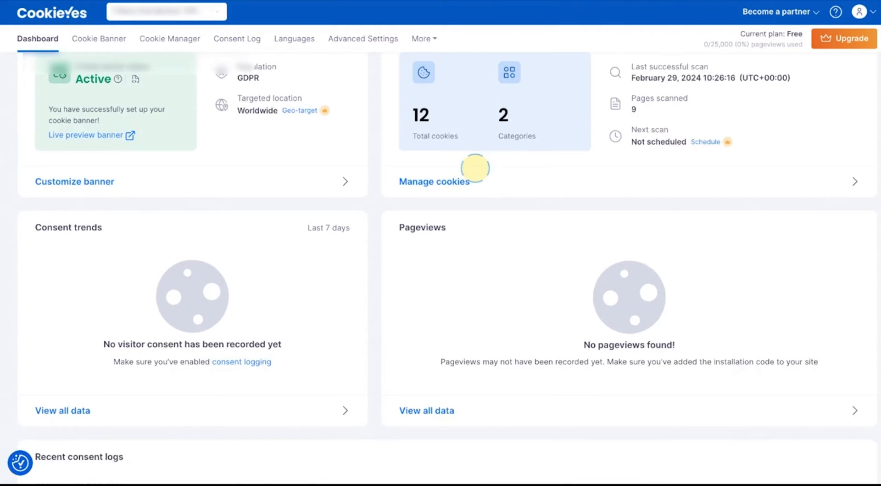
scroll("up", 3)
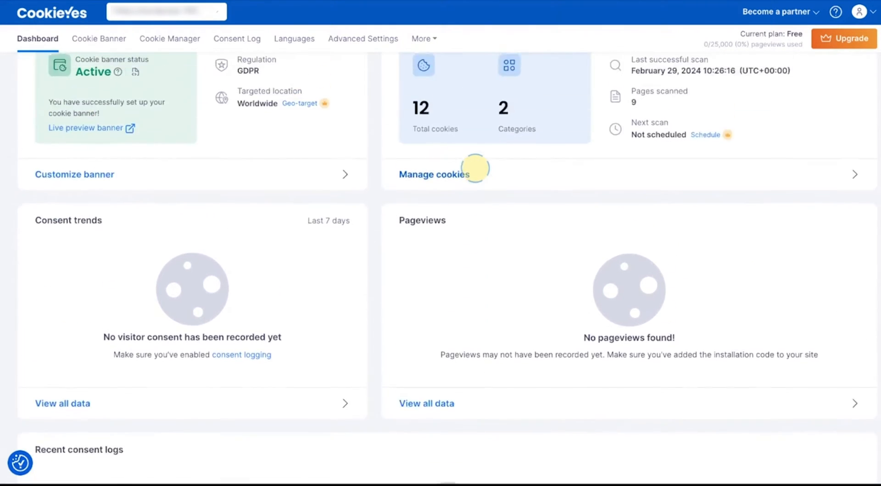
scroll("up", 3)
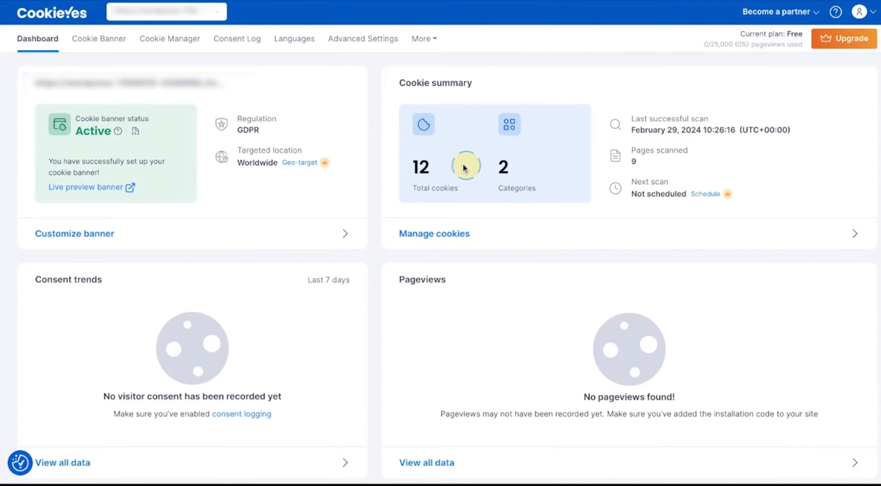
mouse_move(415, 39)
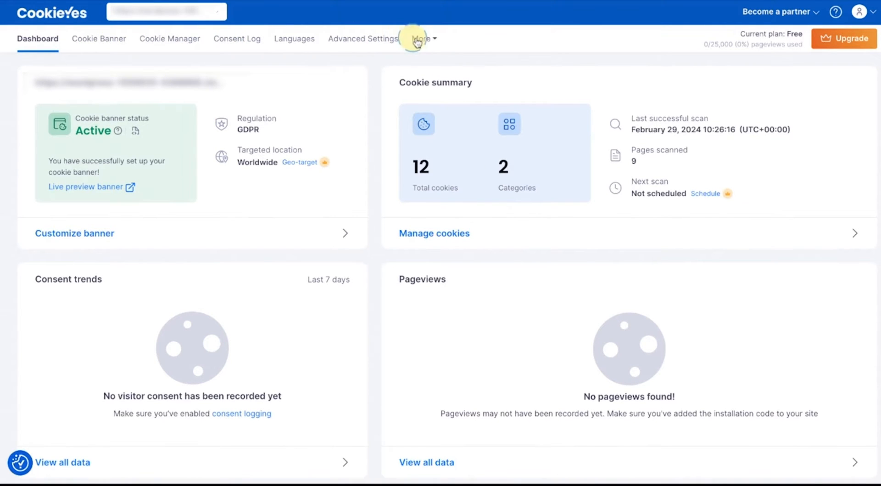
Step: Browse the cookie banner's Layout options and the Content cookie notice settings
left_click(98, 38)
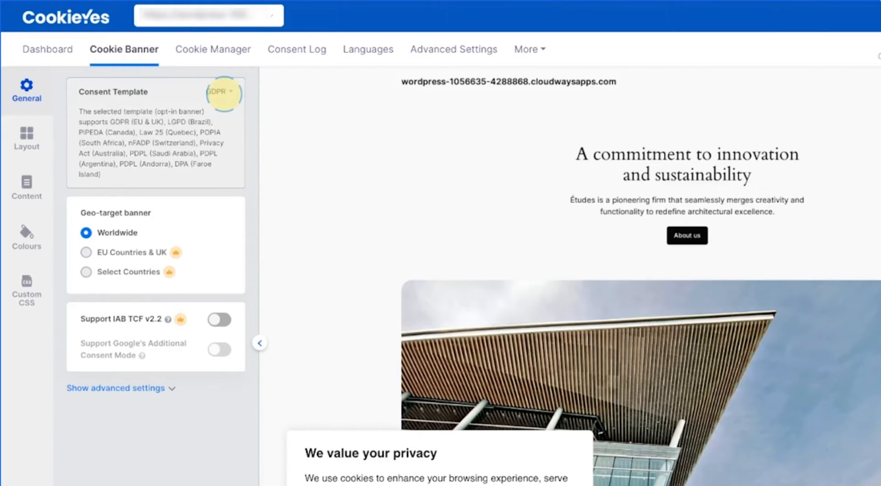
mouse_move(93, 212)
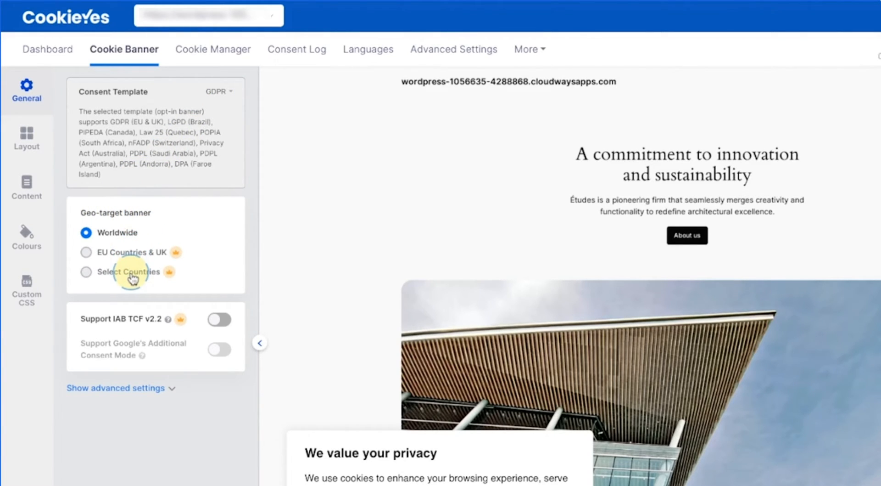
mouse_move(133, 318)
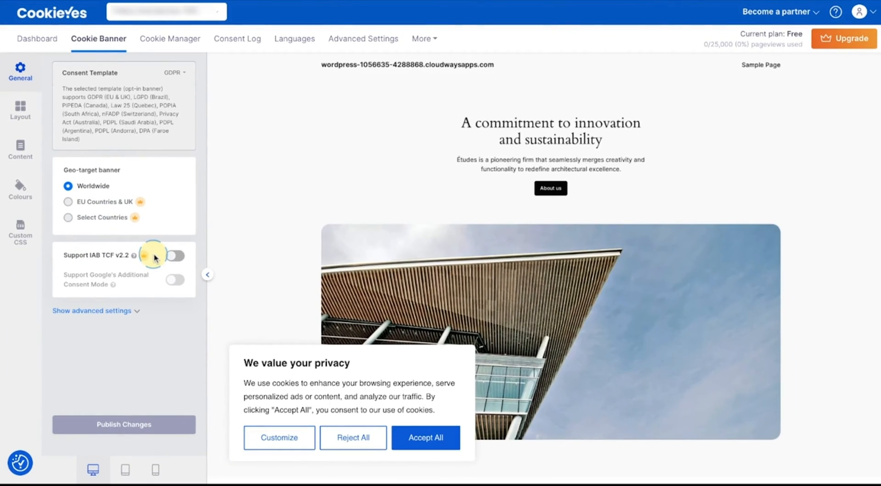
left_click(21, 110)
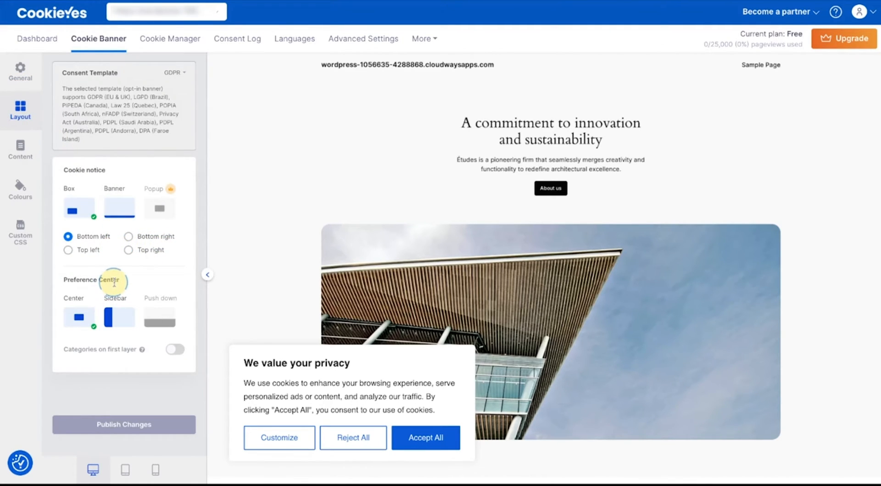
left_click(21, 151)
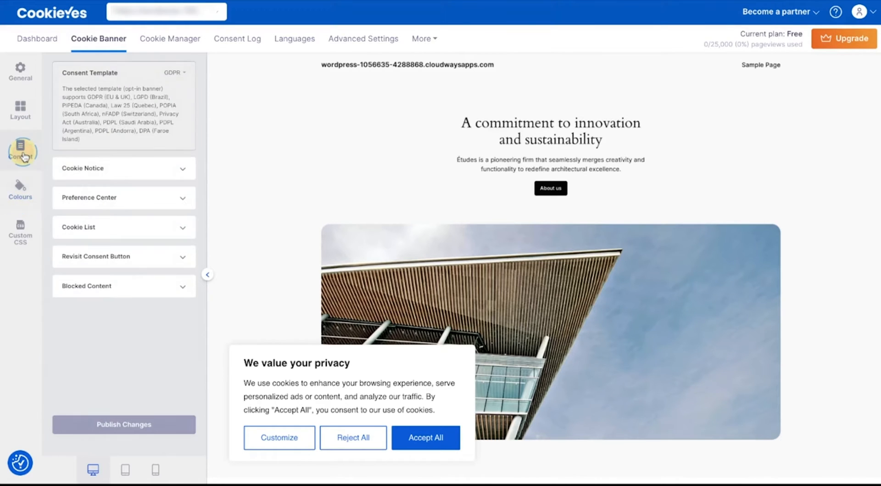
left_click(124, 167)
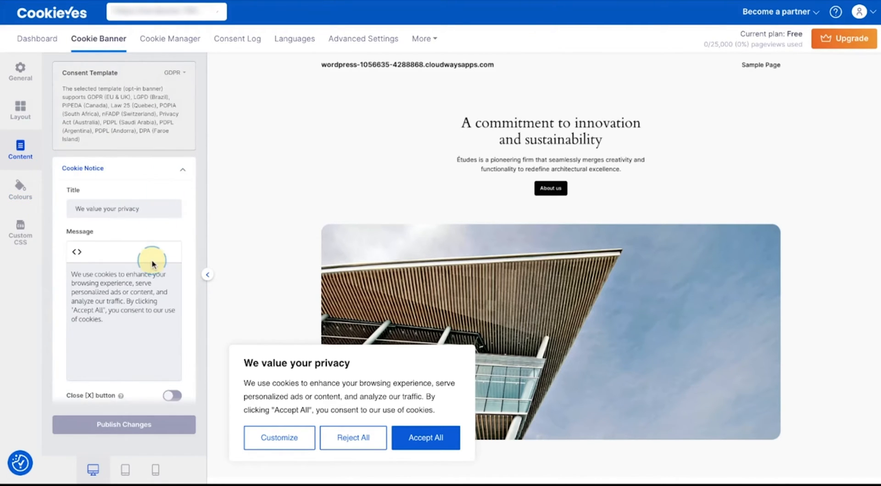
scroll("down", 3)
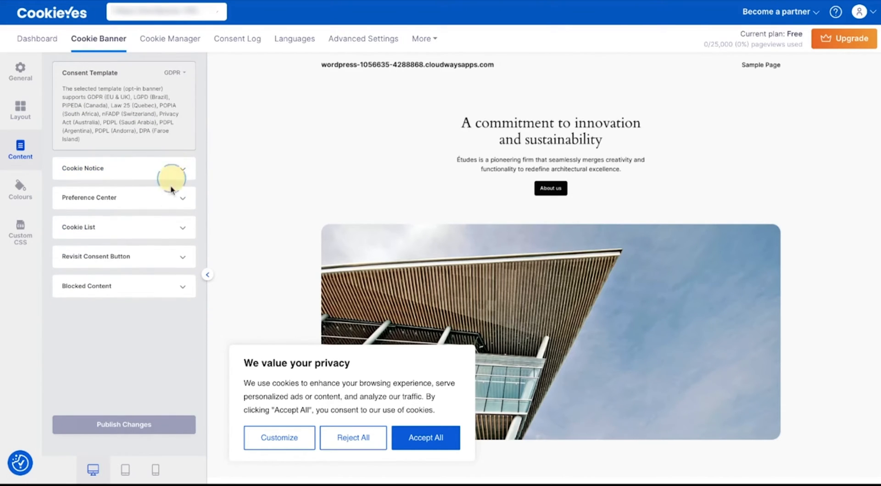
Step: Review revisit consent, cookie list and Custom CSS settings of the banner
left_click(123, 256)
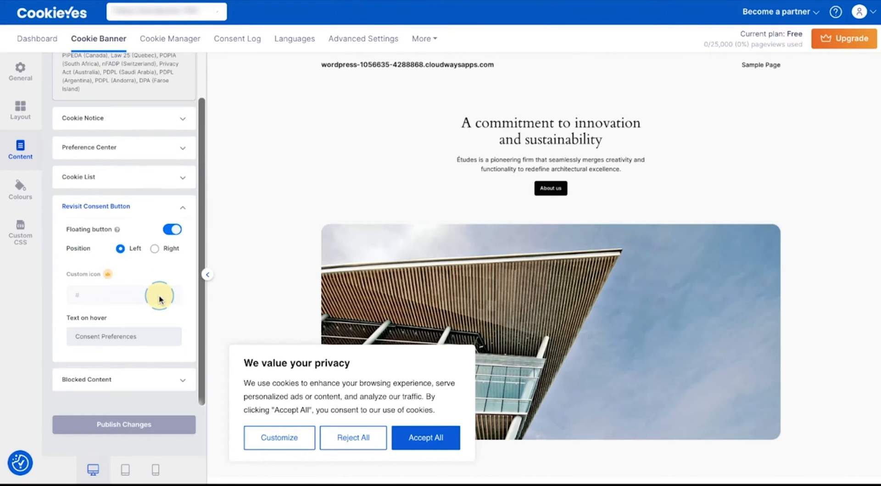
left_click(77, 176)
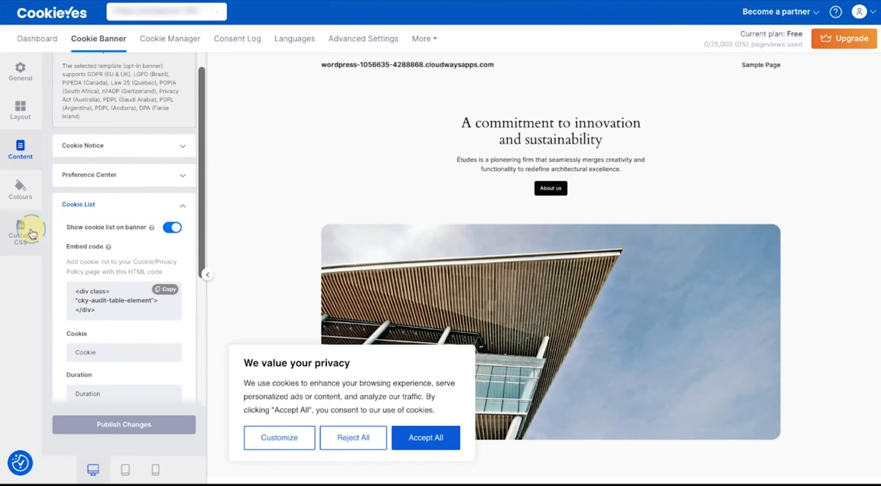
left_click(20, 231)
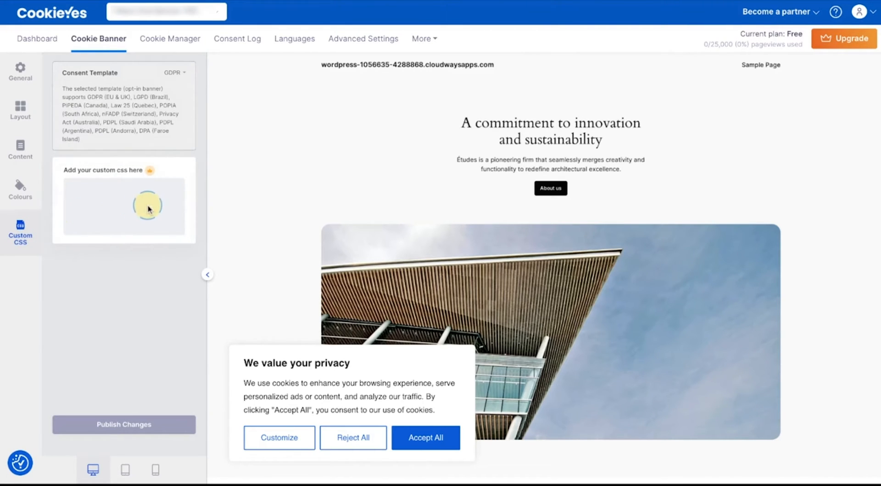
left_click(170, 38)
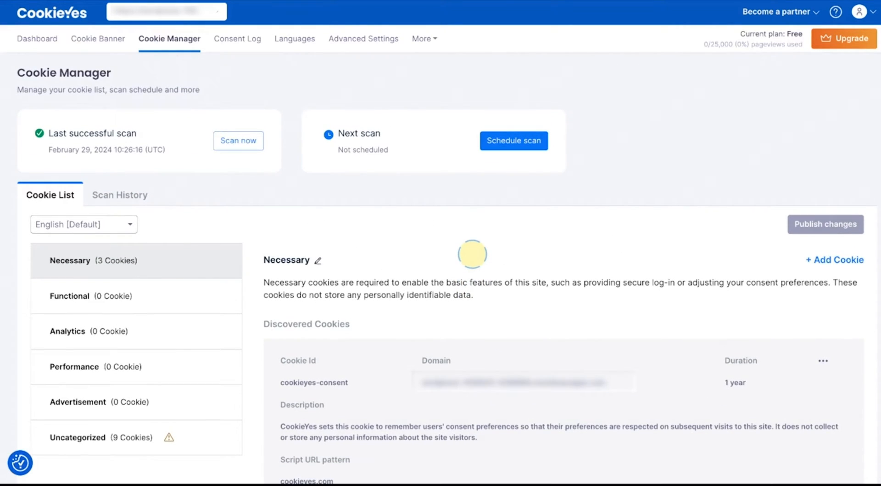
mouse_move(837, 259)
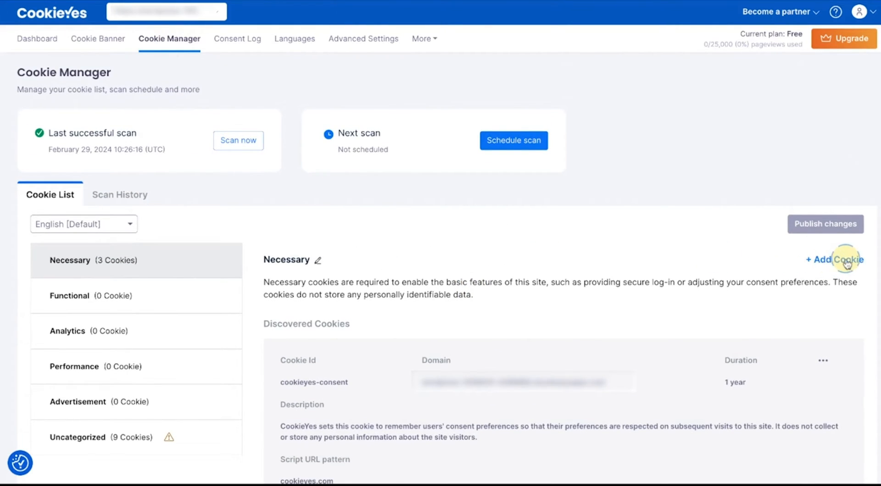
mouse_move(511, 193)
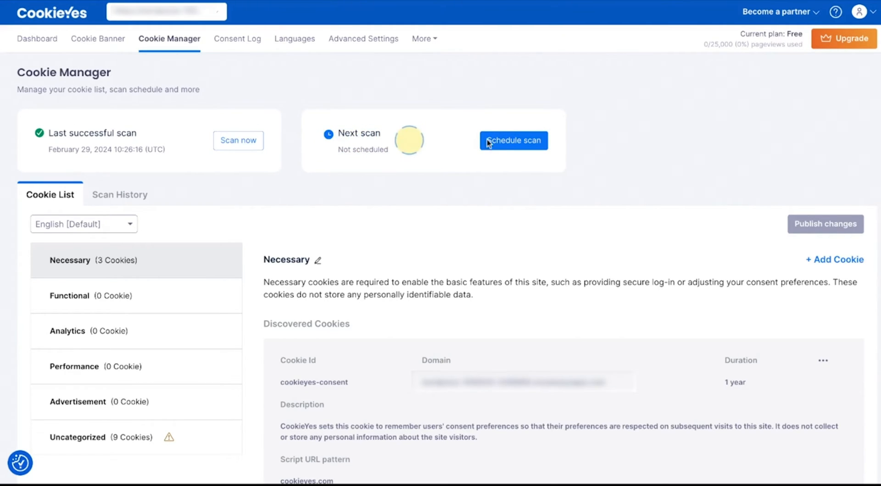
mouse_move(353, 163)
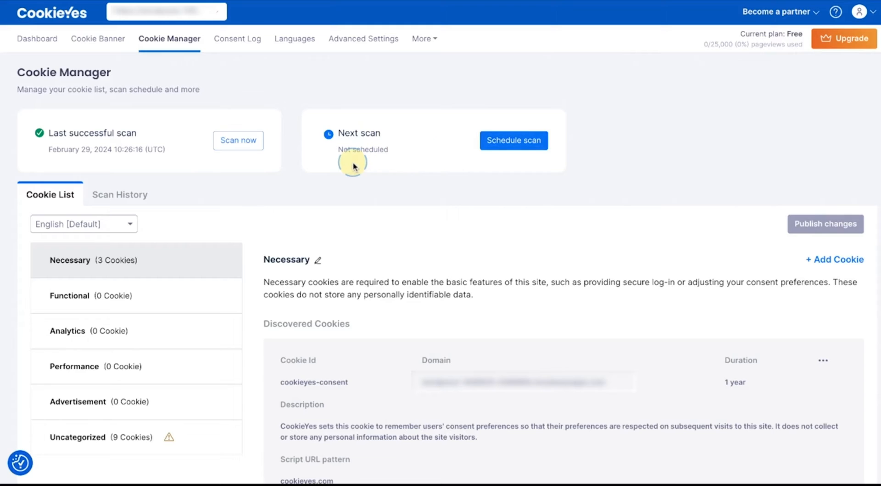
mouse_move(126, 195)
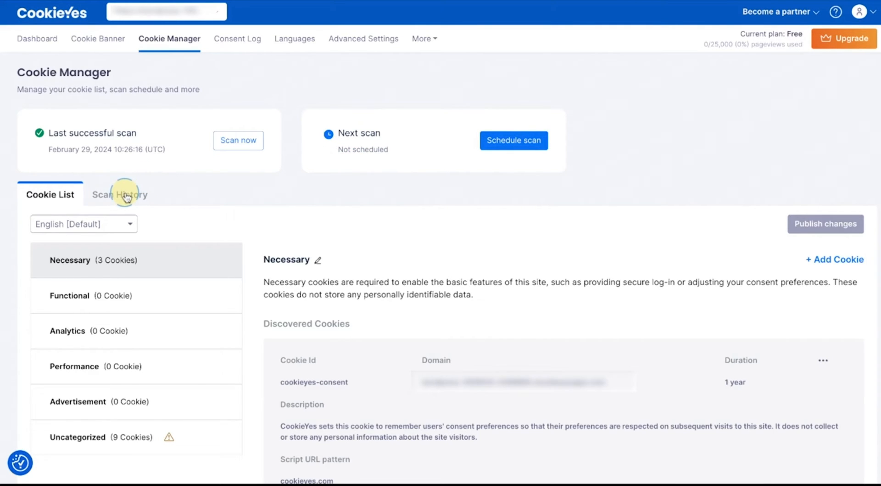
Step: View Scan History and the detailed results listing 12 cookies across 9 pages
left_click(120, 194)
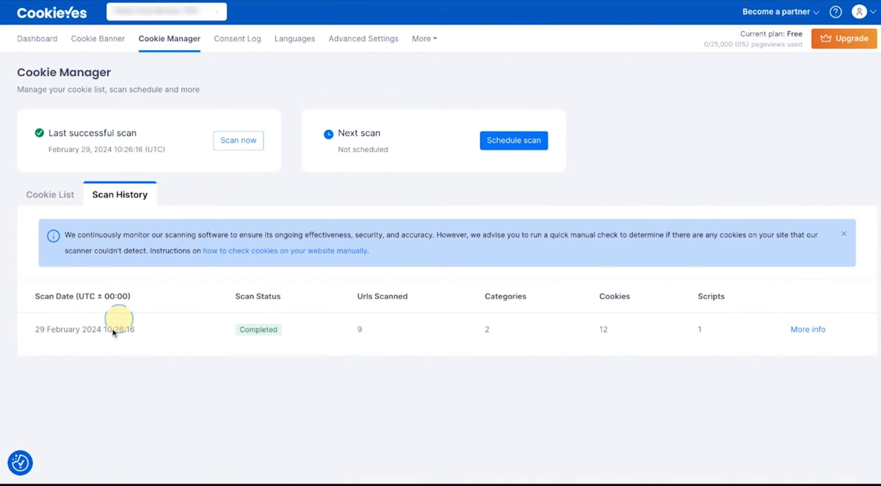
mouse_move(617, 331)
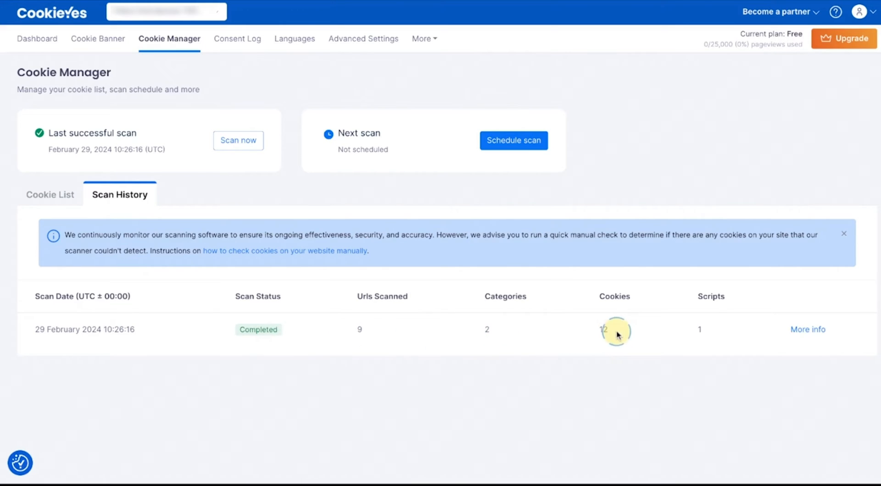
mouse_move(808, 329)
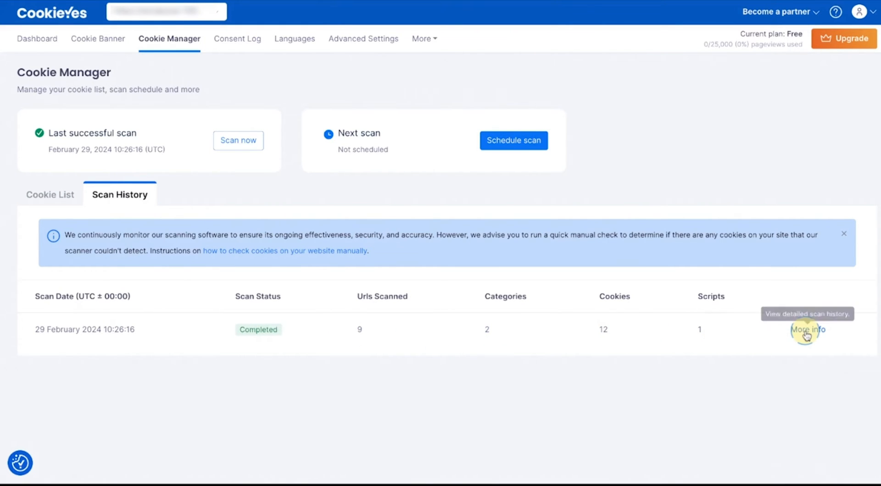
left_click(808, 328)
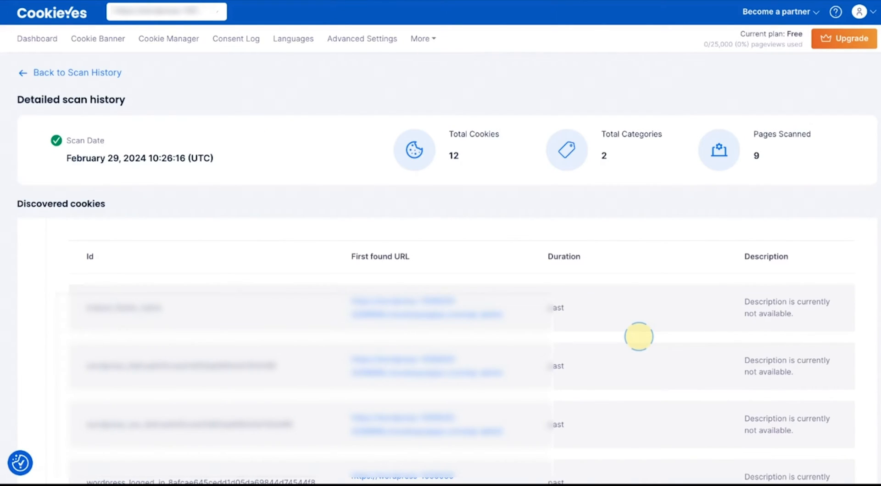
scroll("down", 3)
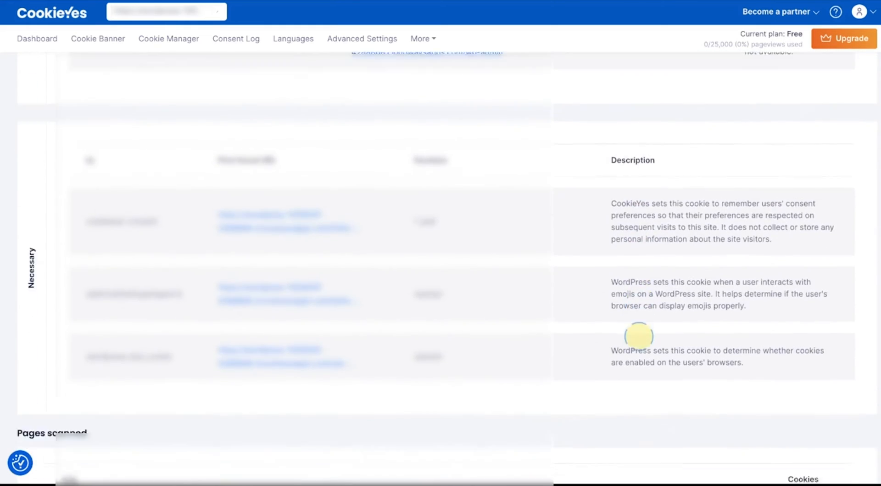
Step: Review the Consent Log of visitor consents by country and status
left_click(236, 38)
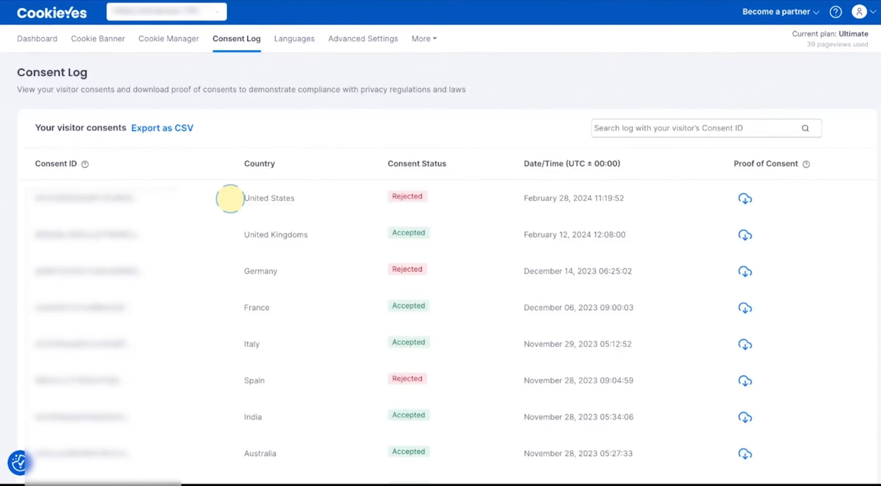
scroll("down", 3)
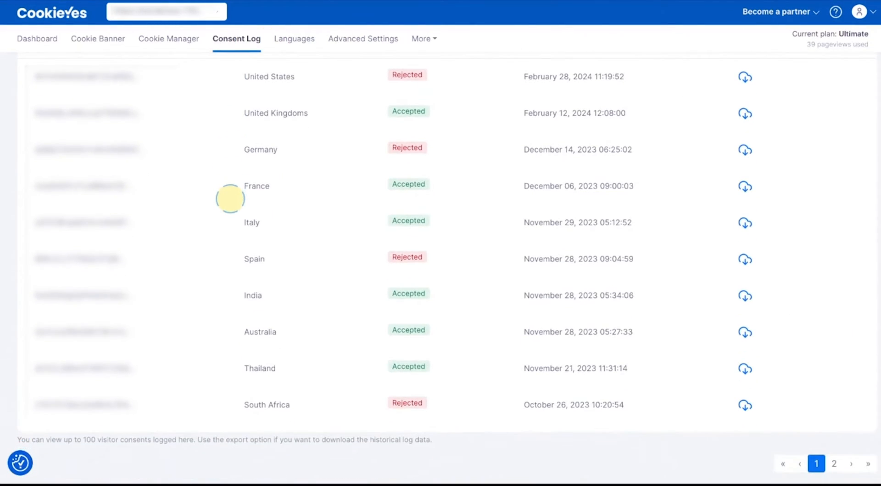
scroll("up", 3)
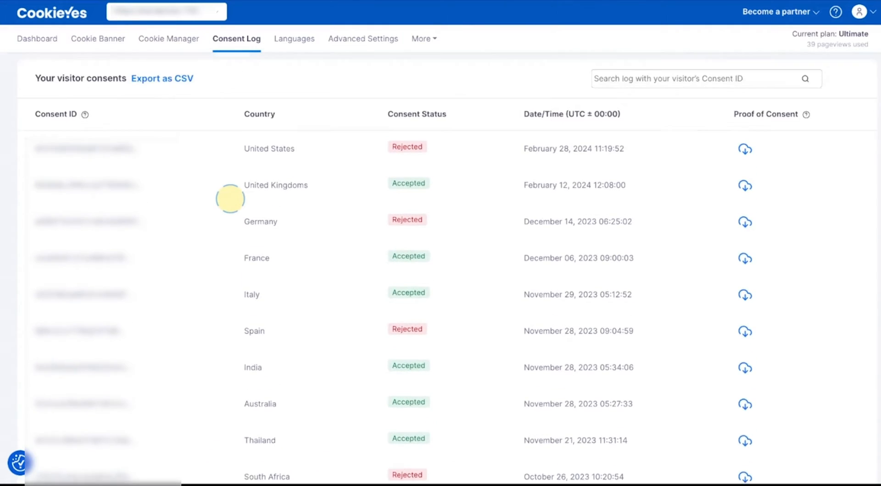
scroll("up", 3)
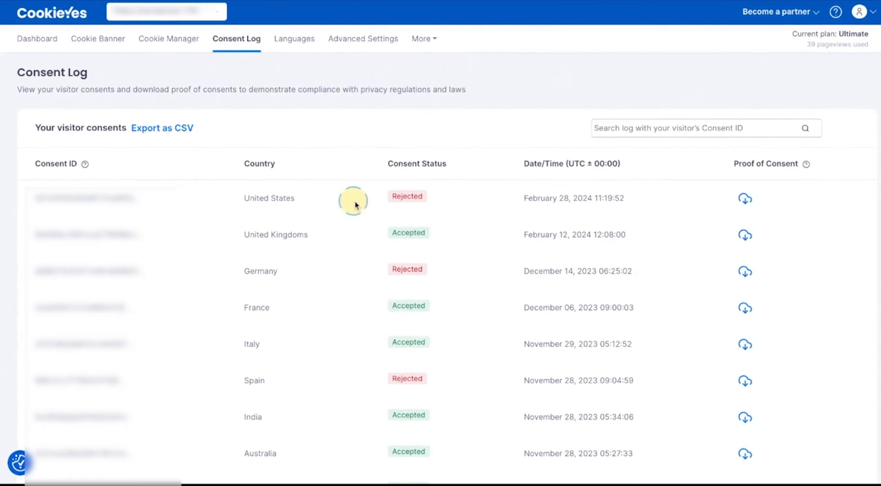
mouse_move(688, 202)
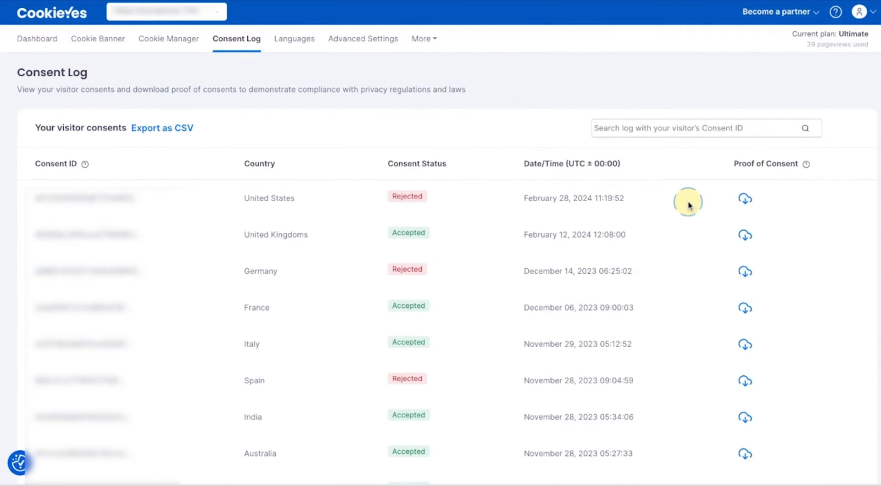
mouse_move(633, 196)
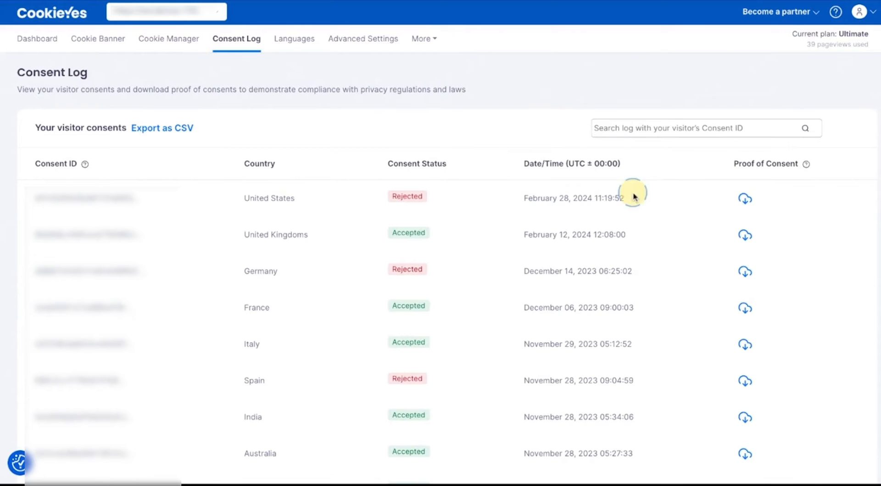
Step: Preview the Export as CSV and Proof of Consent options without generating anything
left_click(162, 127)
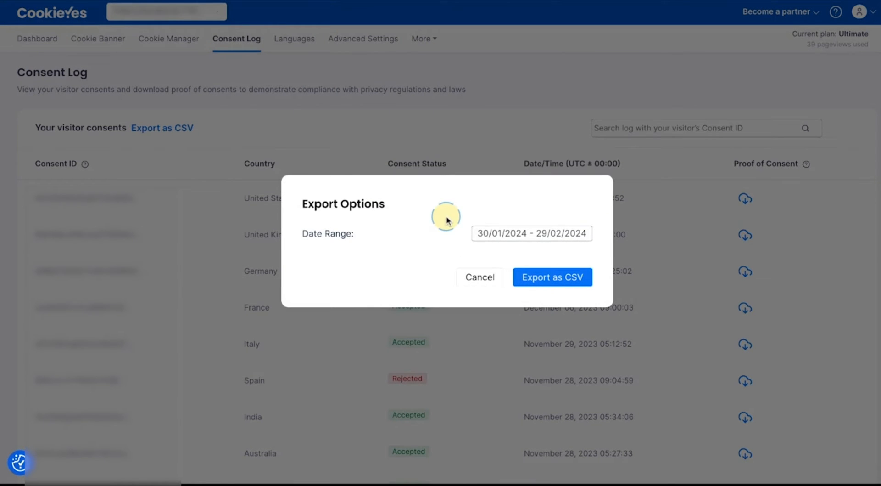
left_click(480, 276)
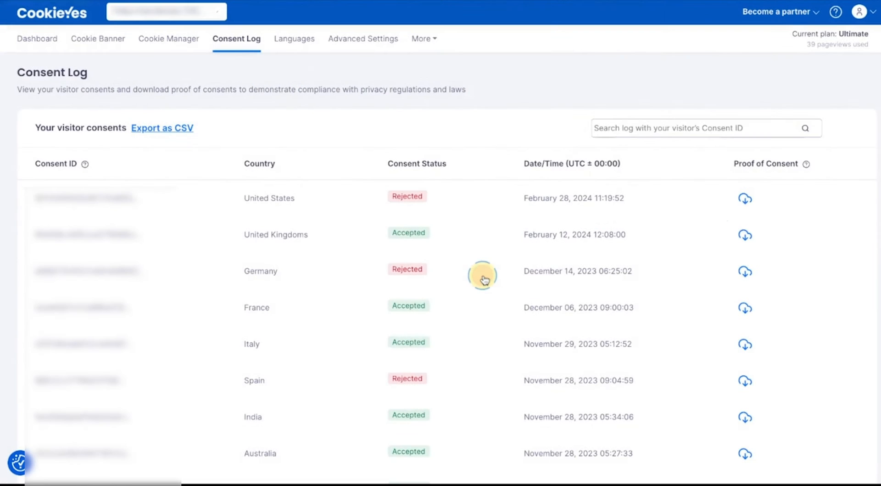
left_click(746, 199)
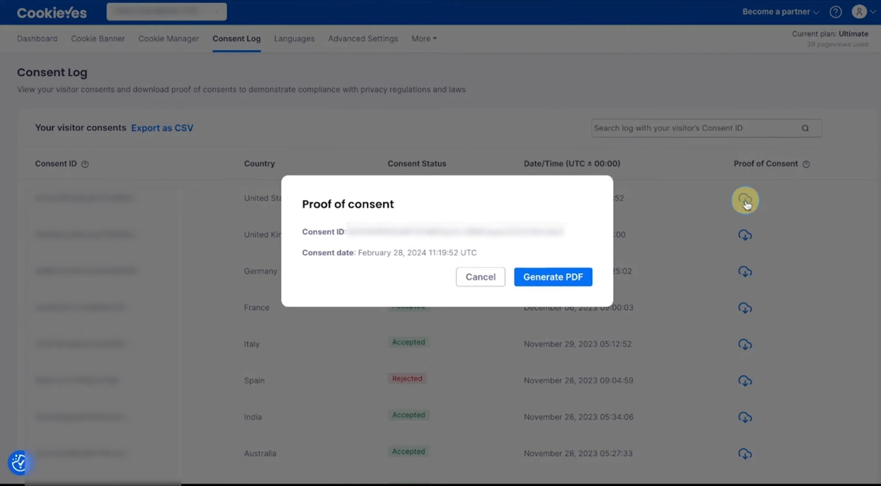
mouse_move(508, 276)
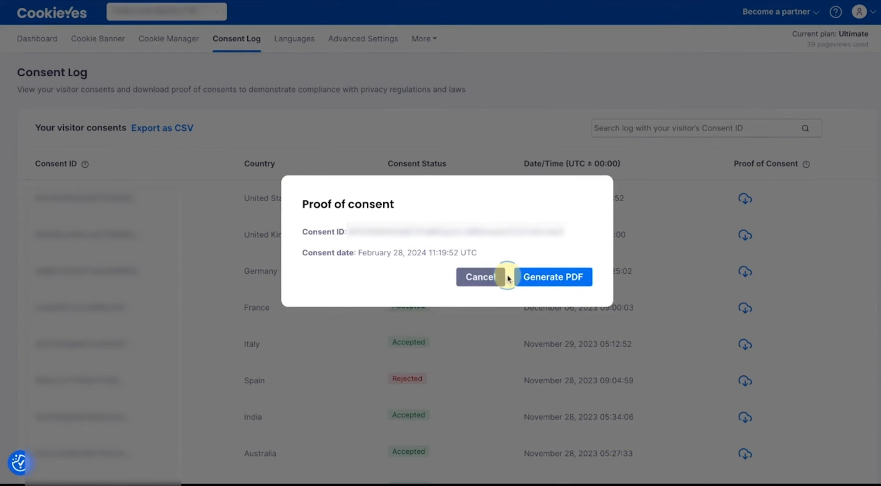
left_click(480, 276)
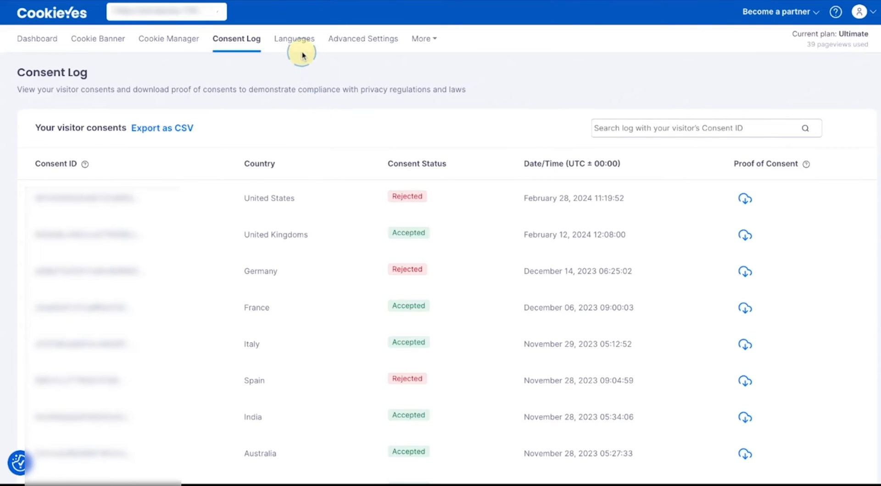
Step: Add Spanish (es) as a banner language alongside English
left_click(294, 38)
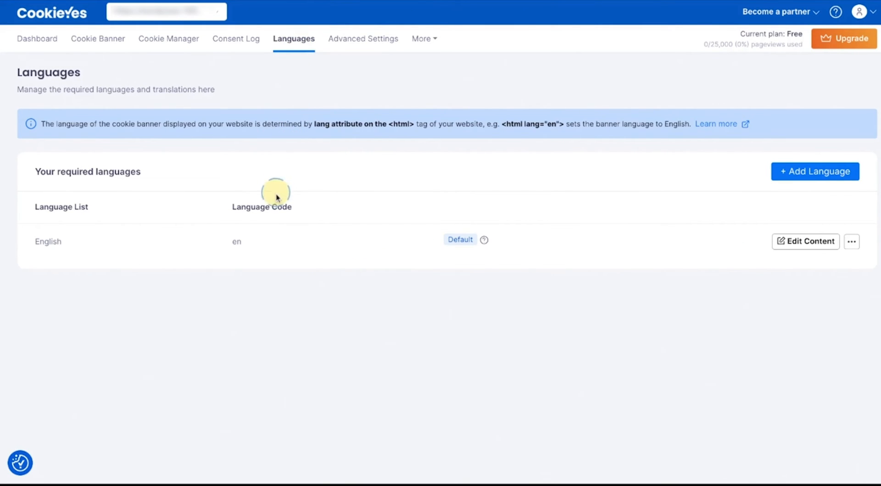
mouse_move(691, 208)
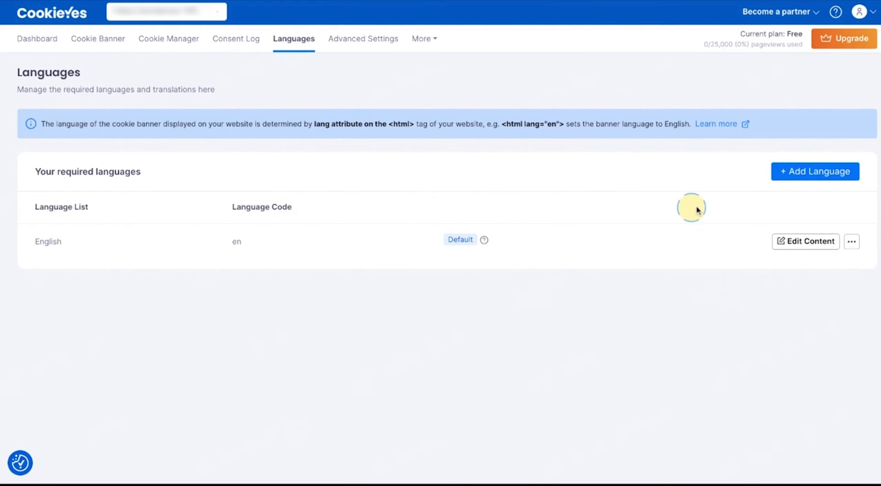
left_click(815, 170)
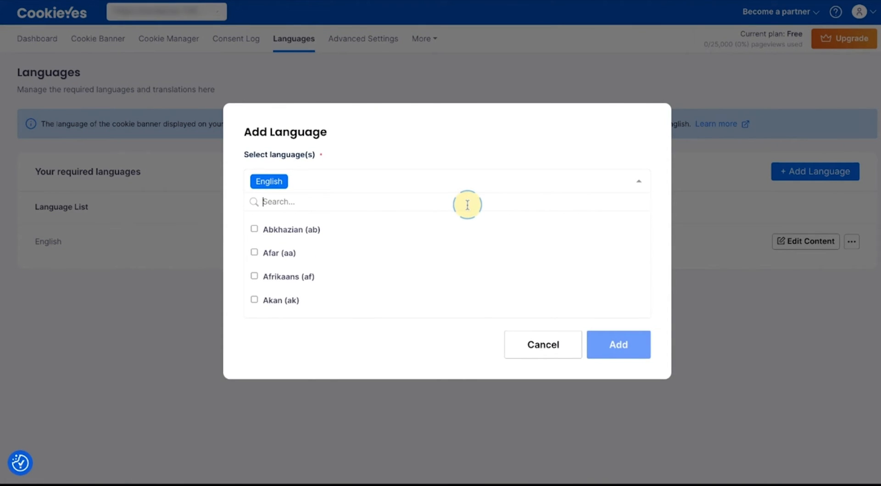
type("span")
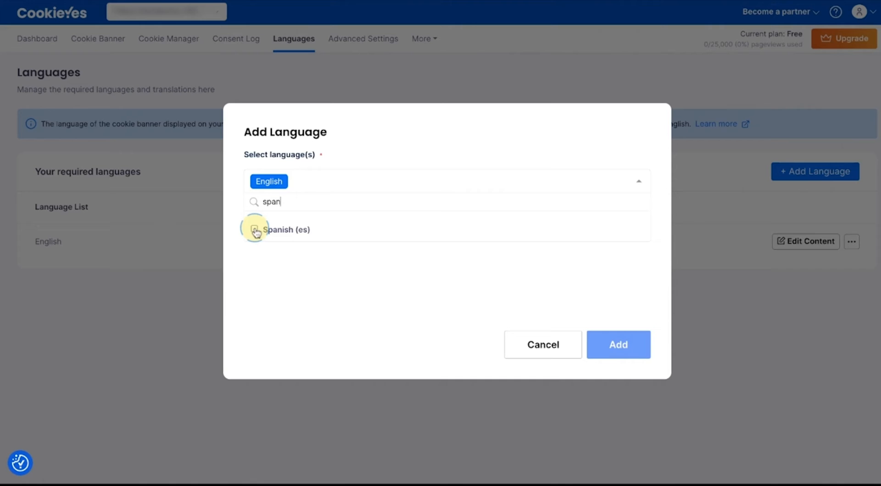
left_click(254, 228)
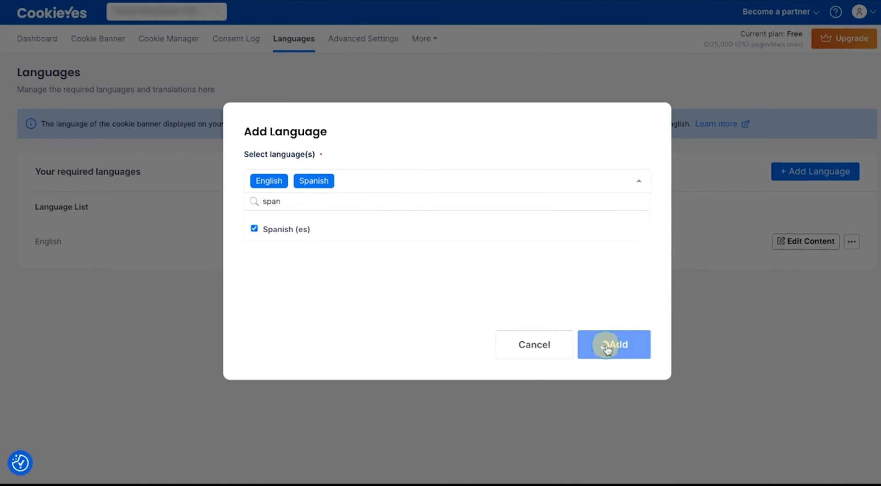
left_click(614, 344)
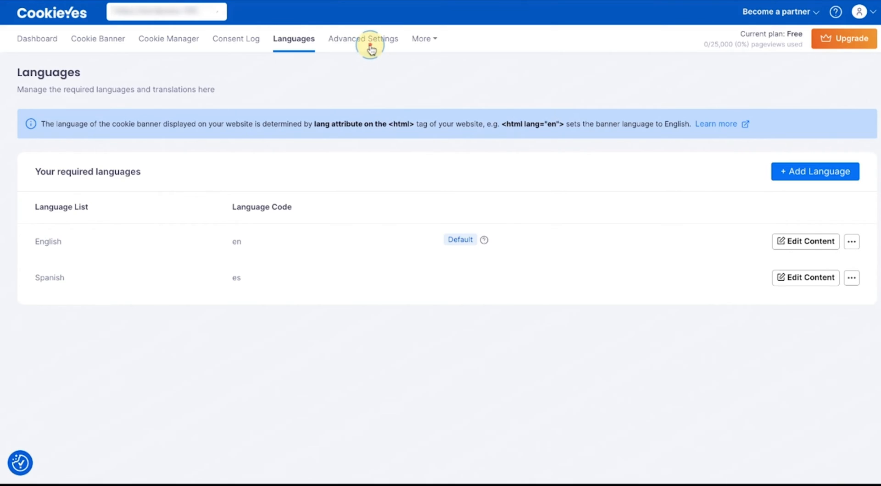
Step: Review Advanced Settings for banner, consent and Google consent mode
left_click(364, 39)
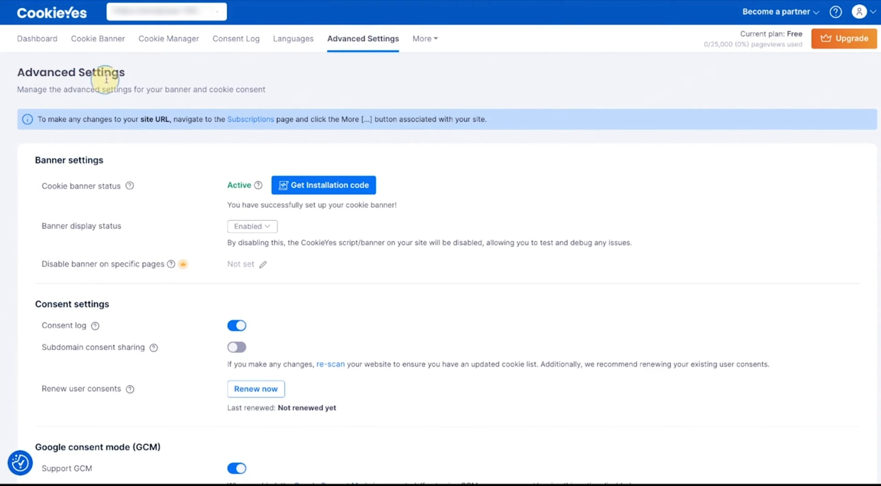
mouse_move(291, 191)
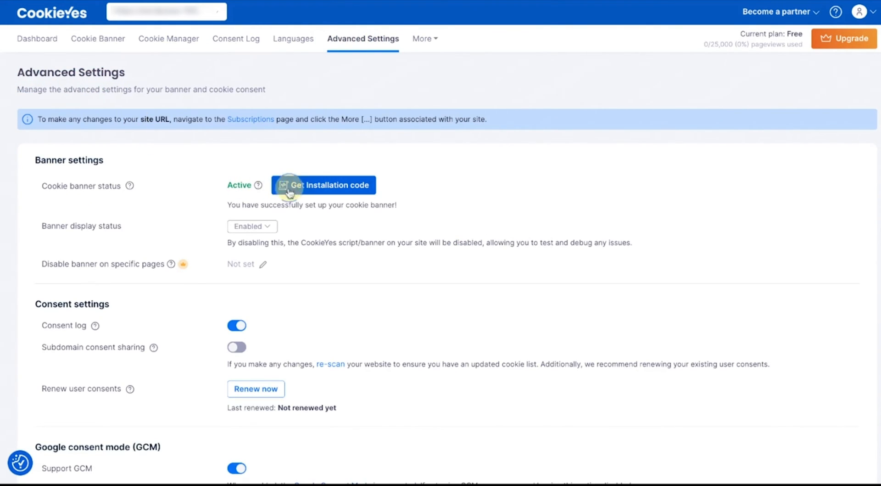
scroll("down", 3)
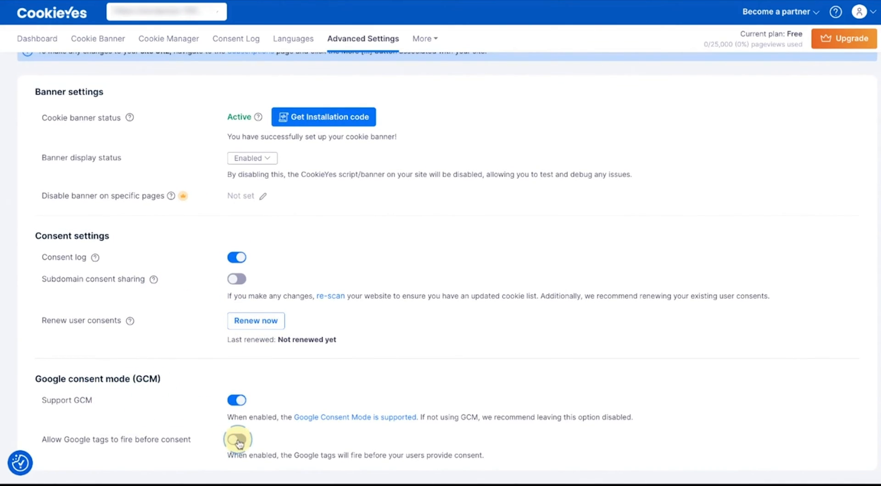
left_click(237, 439)
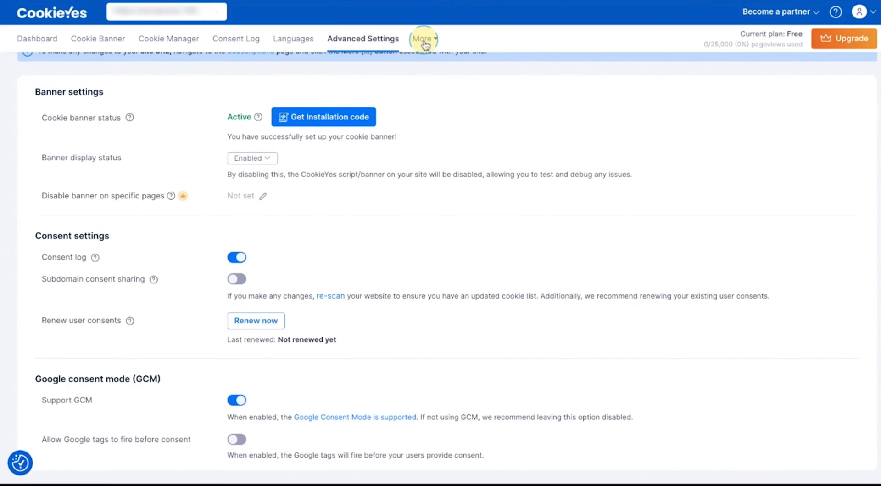
left_click(422, 38)
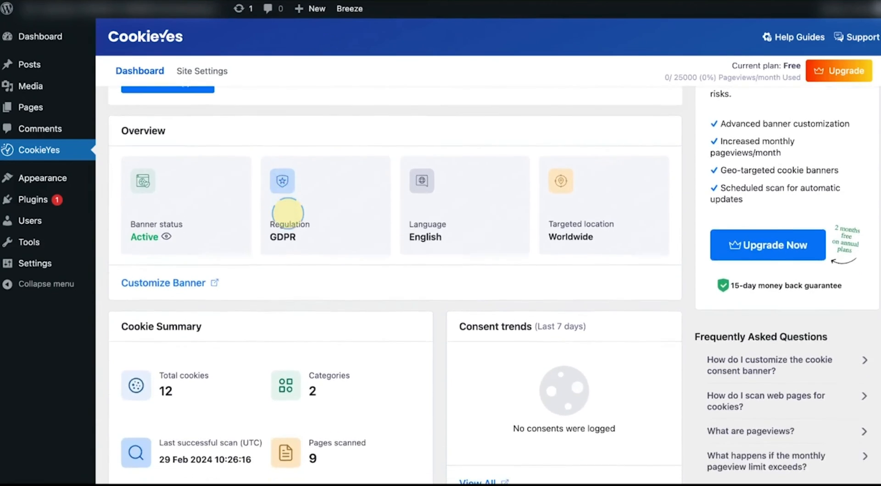
scroll("down", 3)
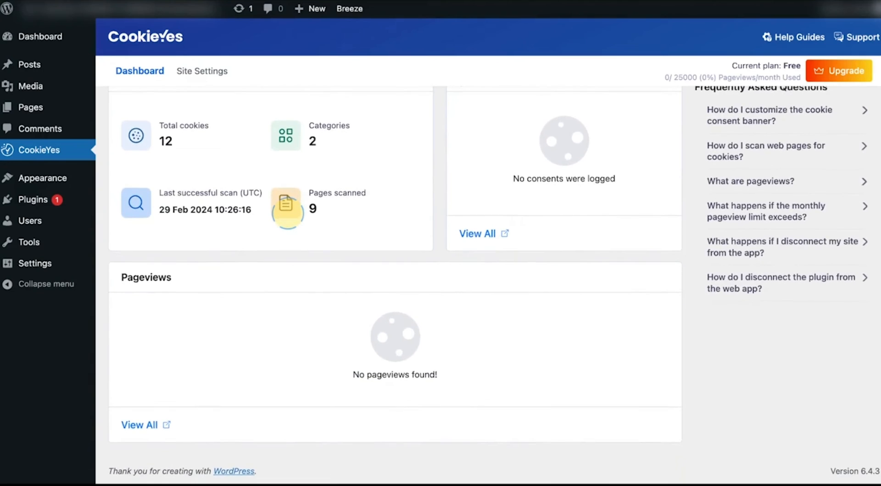
scroll("up", 3)
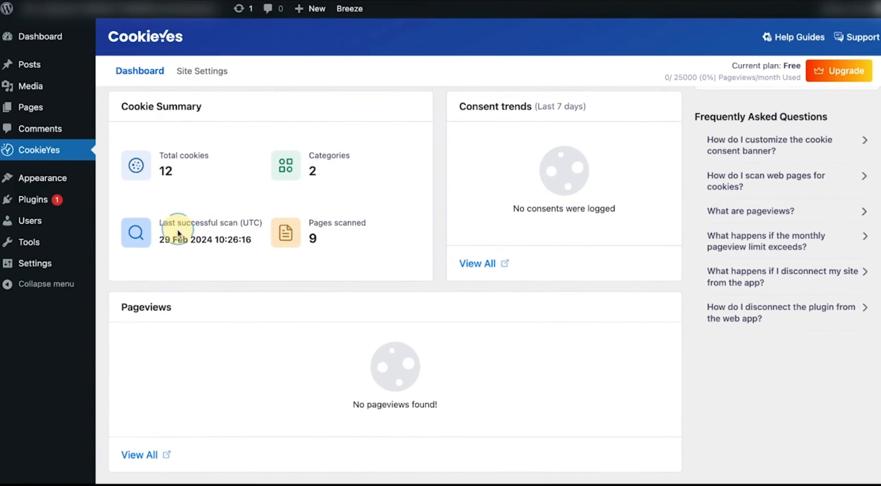
scroll("up", 3)
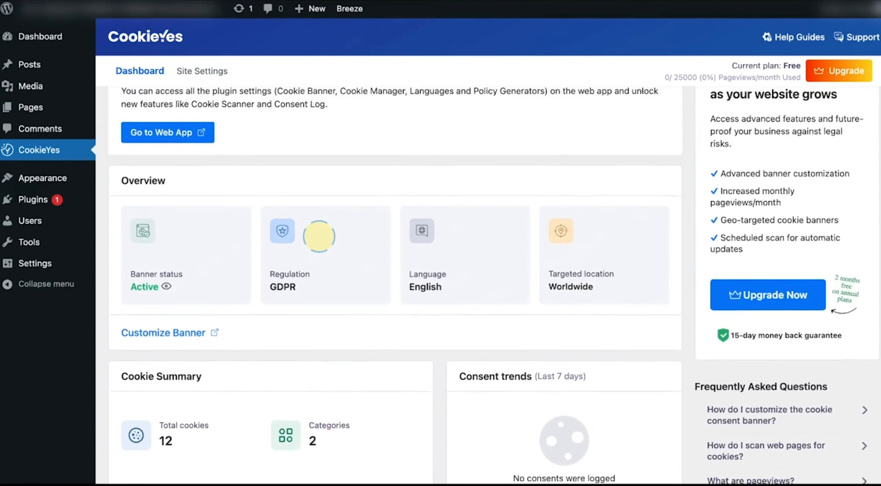
scroll("up", 3)
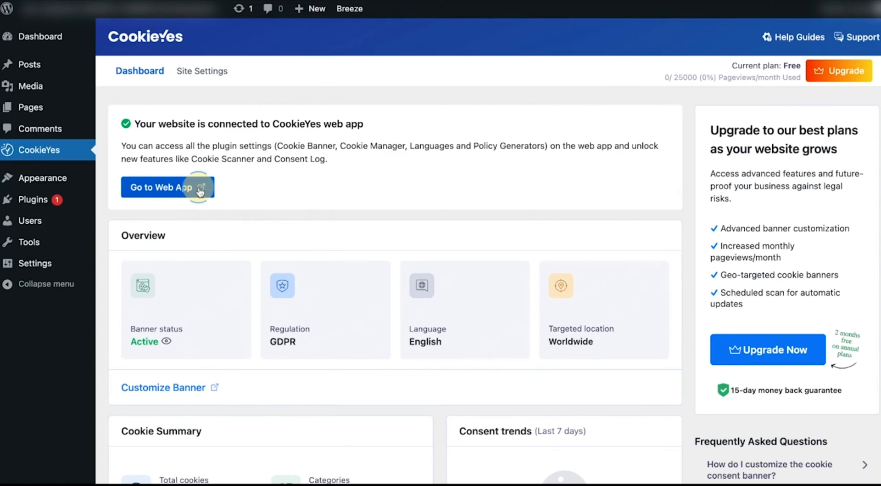
Step: Disconnect the site from the CookieYes web app via Site Settings
left_click(201, 70)
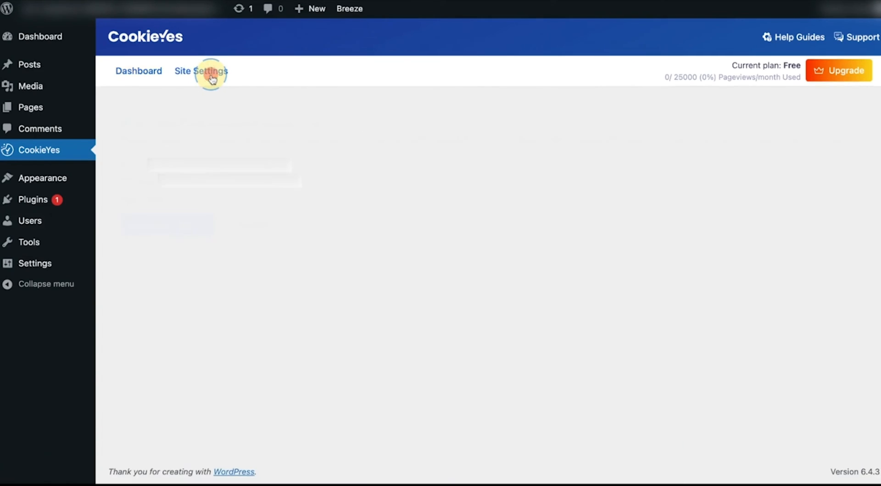
left_click(200, 71)
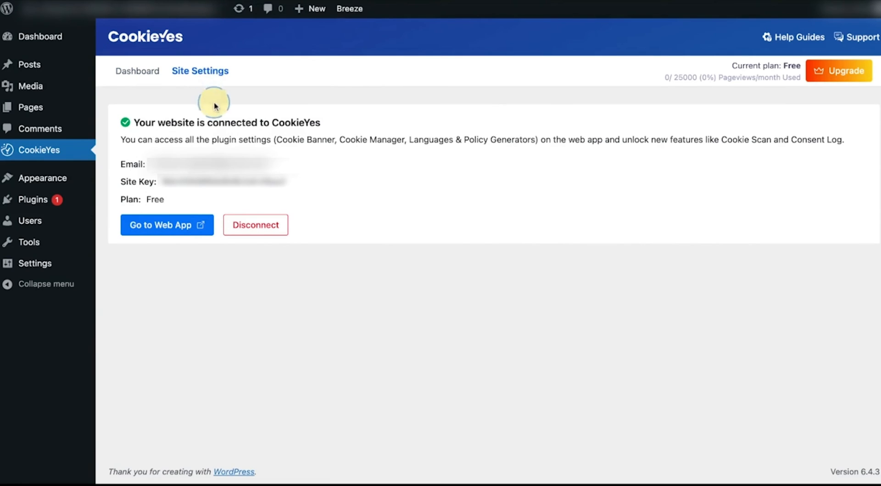
left_click(256, 224)
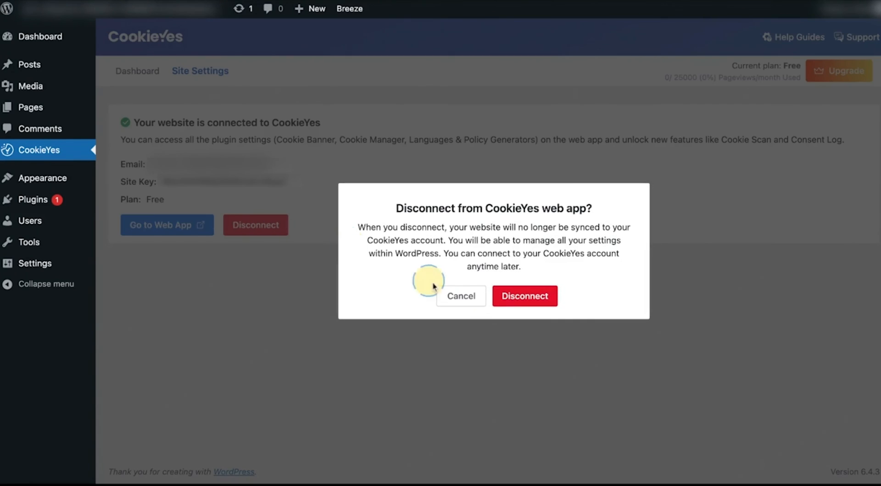
left_click(524, 295)
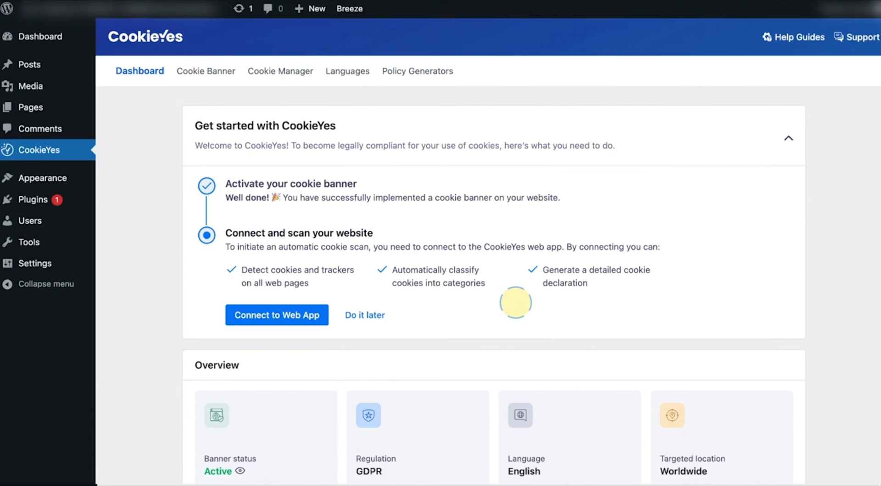
mouse_move(478, 295)
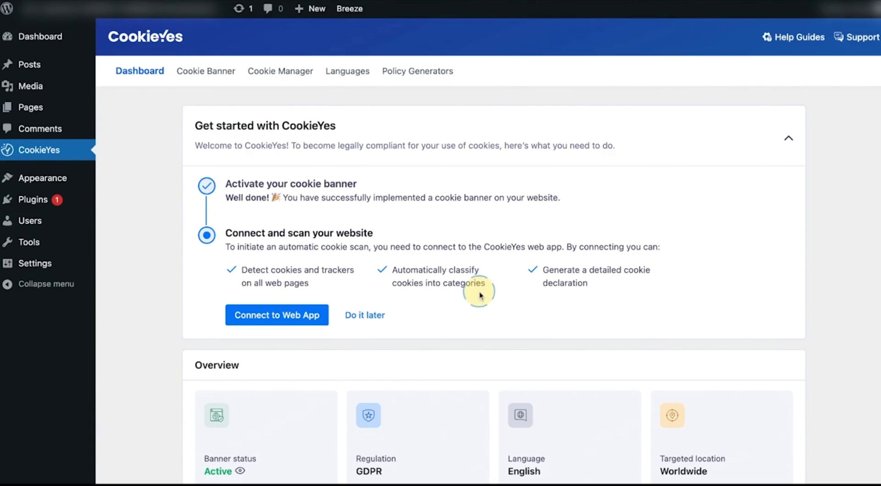
mouse_move(407, 327)
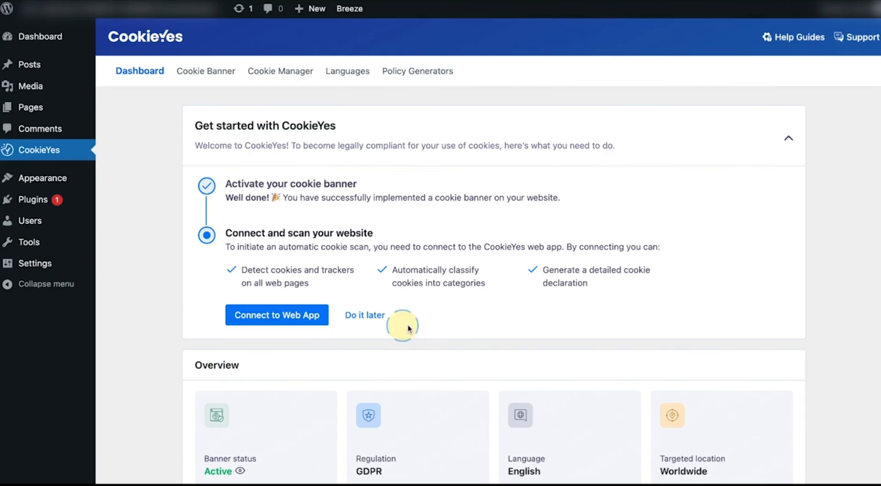
mouse_move(474, 320)
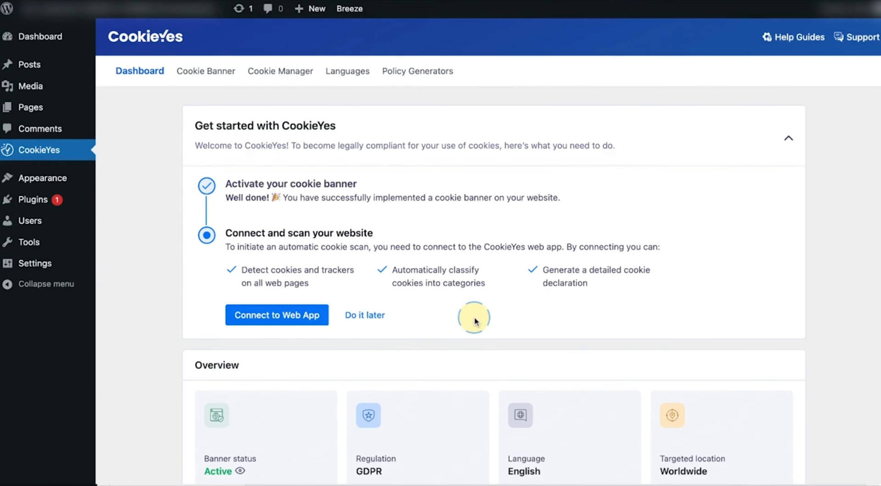
mouse_move(378, 77)
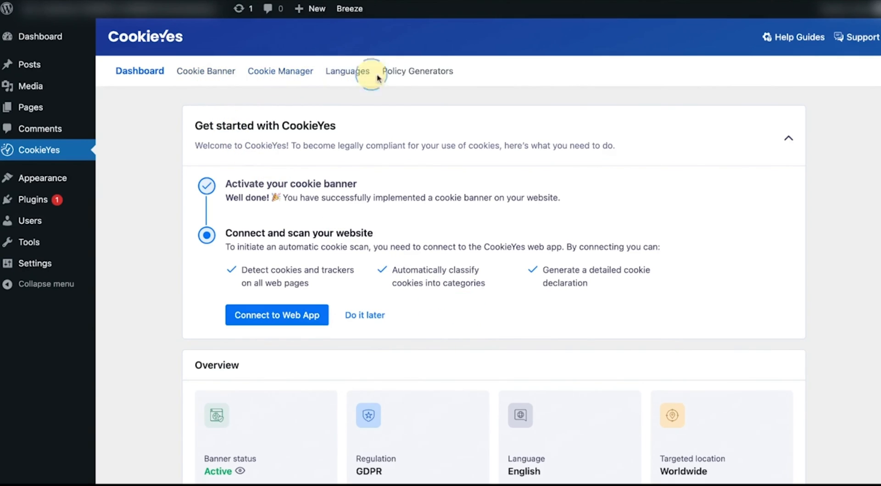
Step: Browse the plugin's Cookie Banner, Custom CSS, Cookie Manager, Languages and Policy Generators pages
left_click(205, 70)
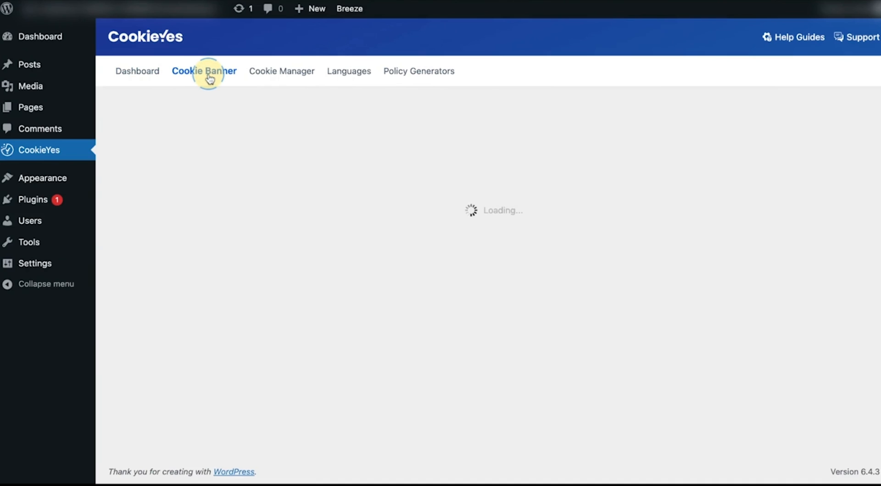
left_click(204, 70)
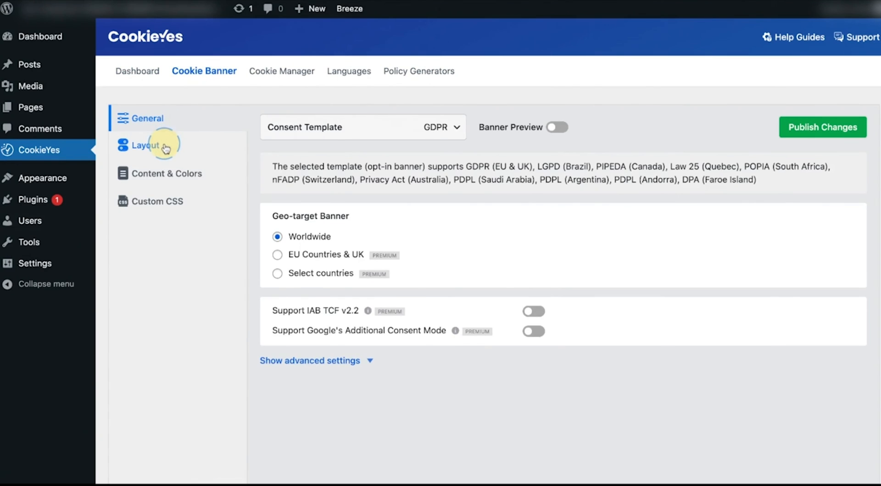
left_click(159, 201)
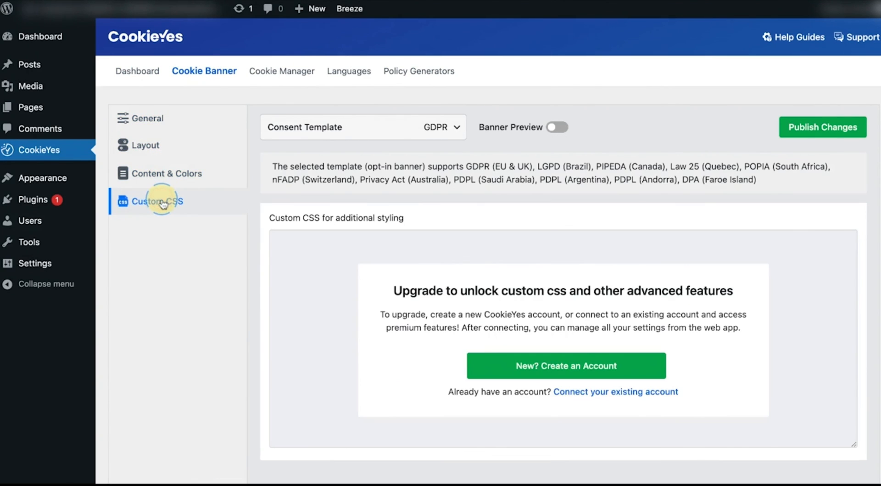
left_click(278, 71)
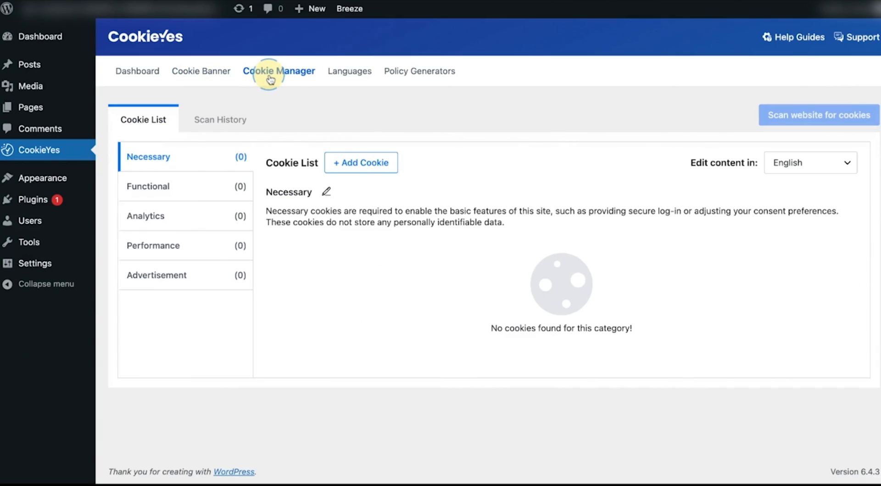
mouse_move(375, 106)
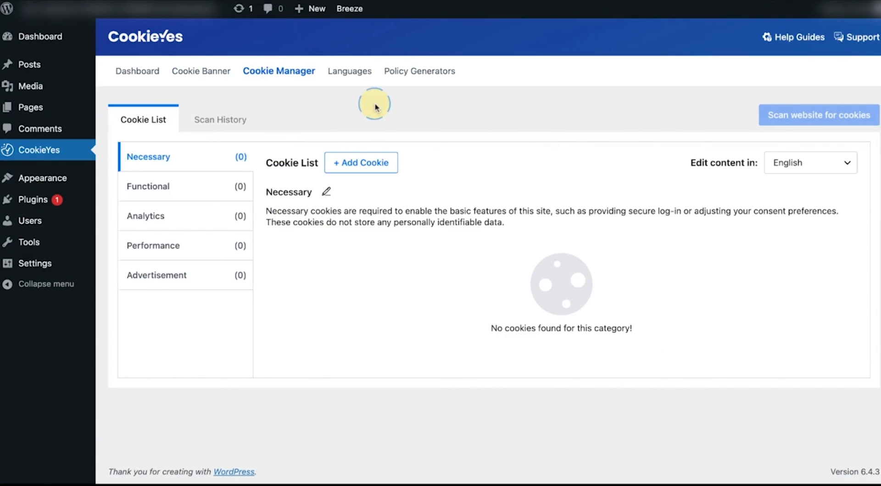
left_click(345, 70)
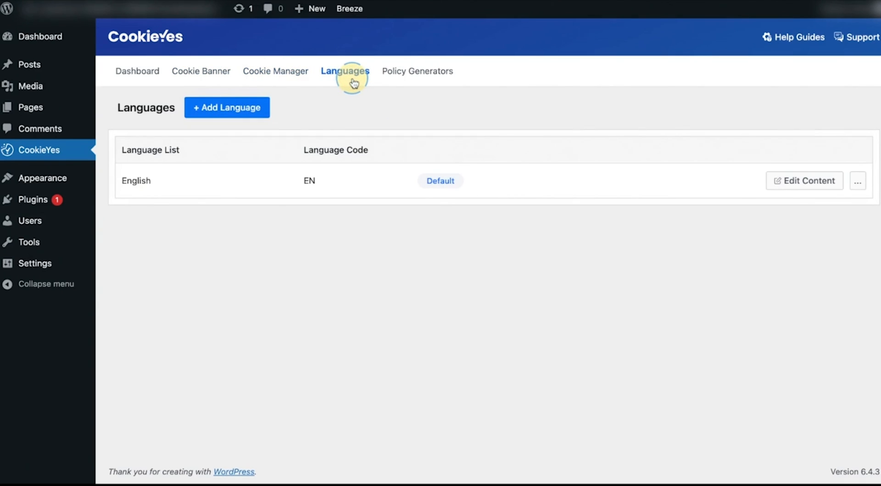
mouse_move(345, 171)
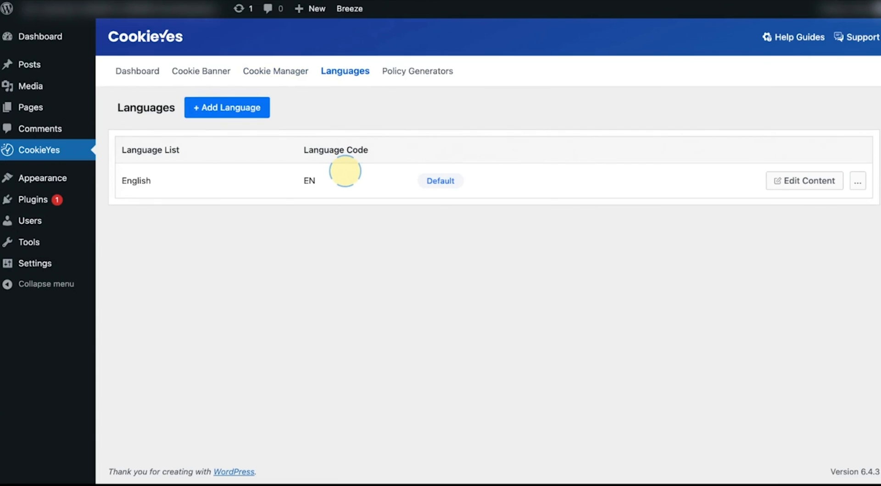
mouse_move(448, 75)
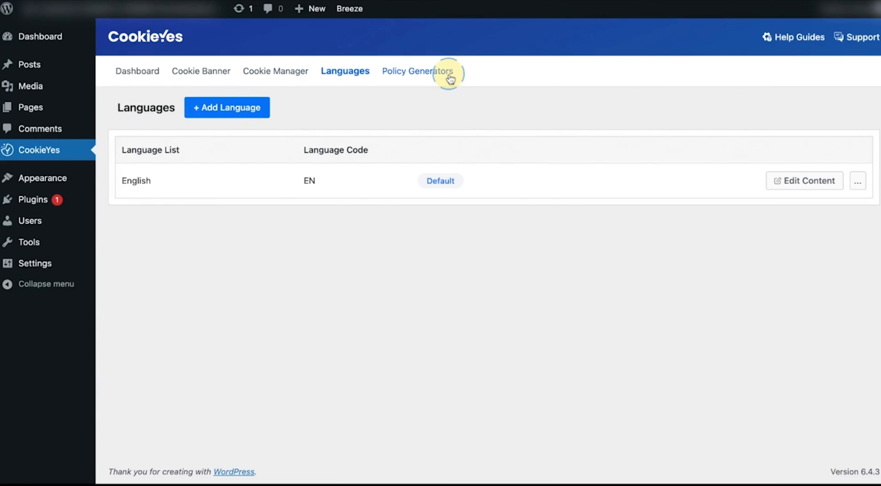
left_click(417, 71)
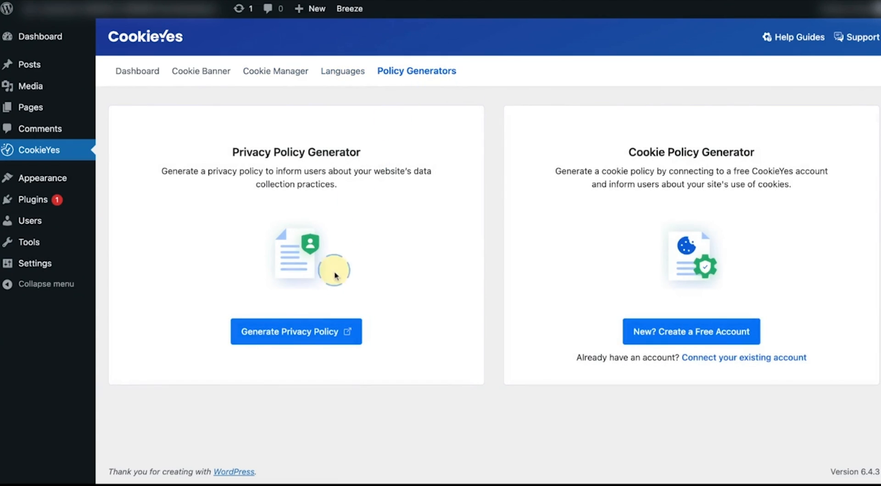